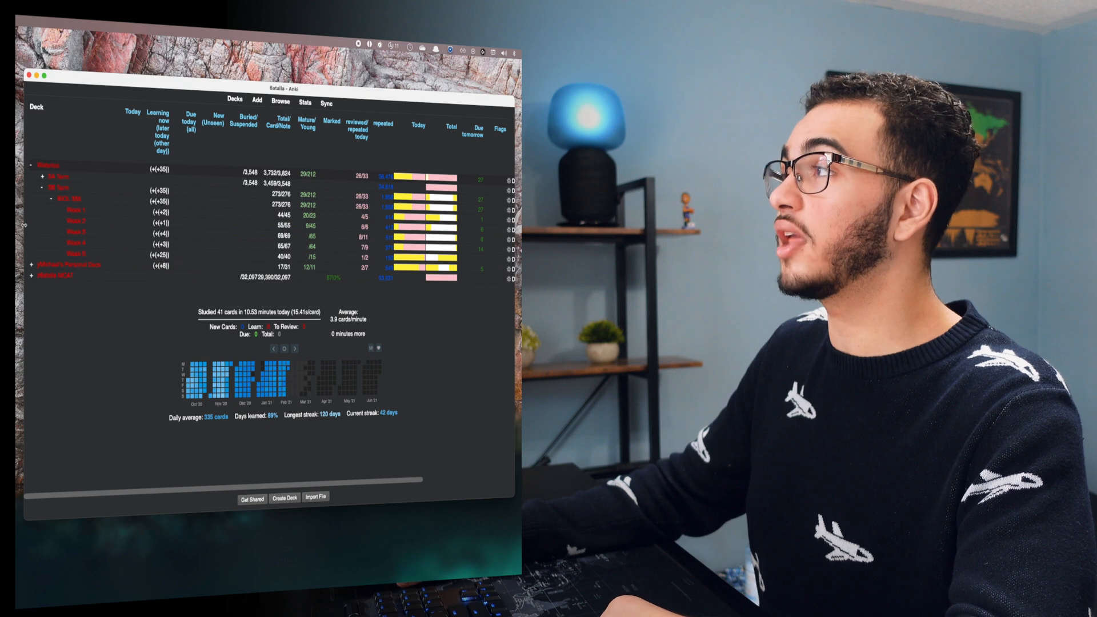
mouse_move(387, 246)
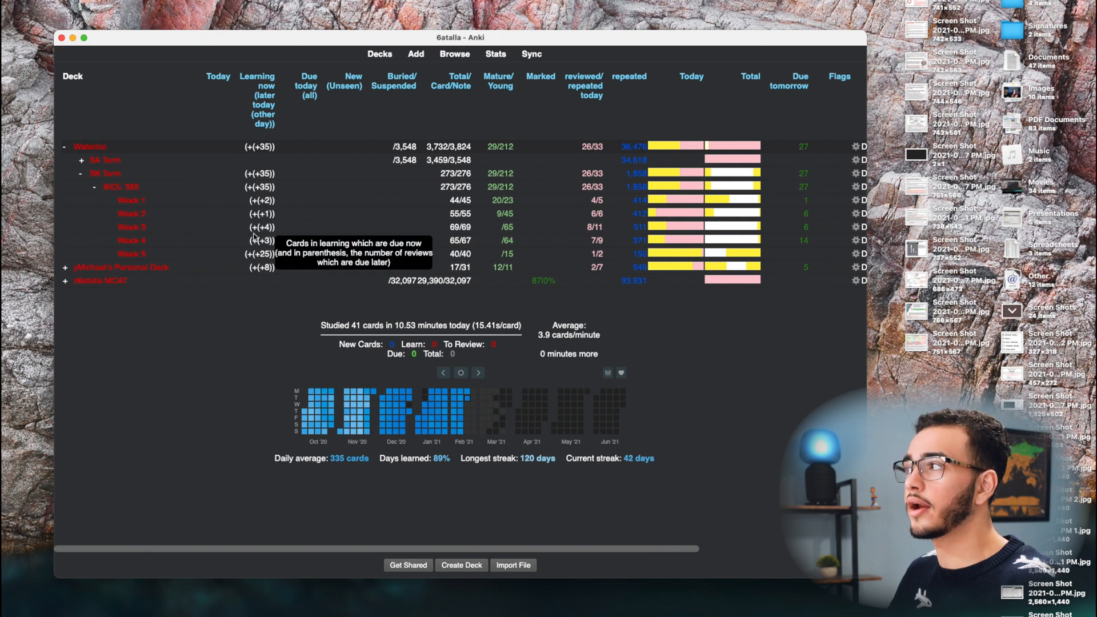
mouse_move(716, 258)
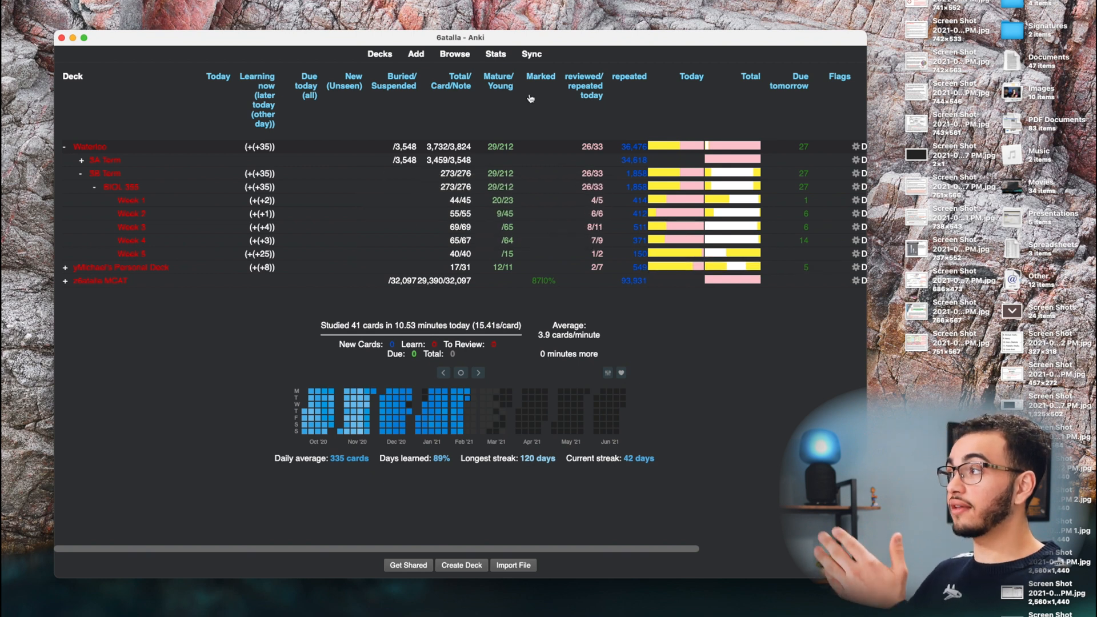
mouse_move(536, 103)
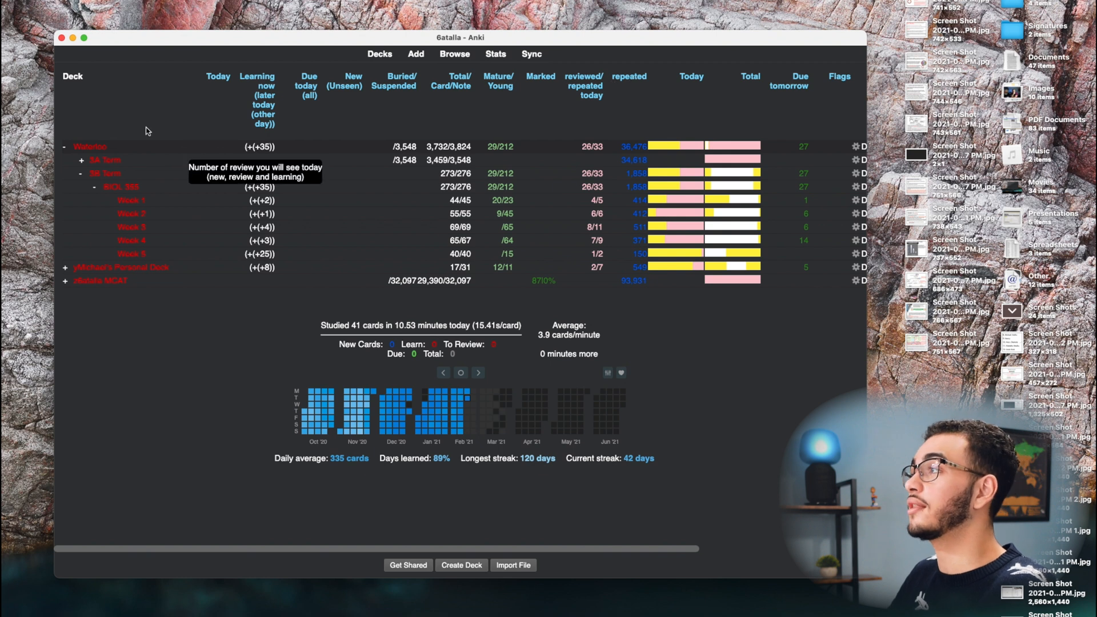
mouse_move(144, 128)
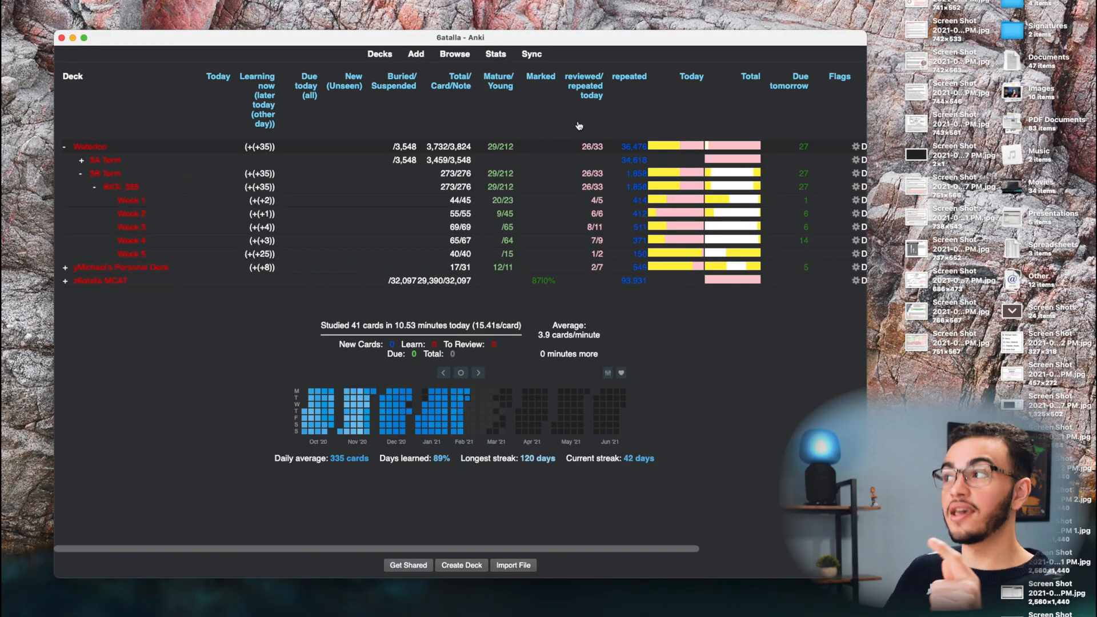
mouse_move(529, 114)
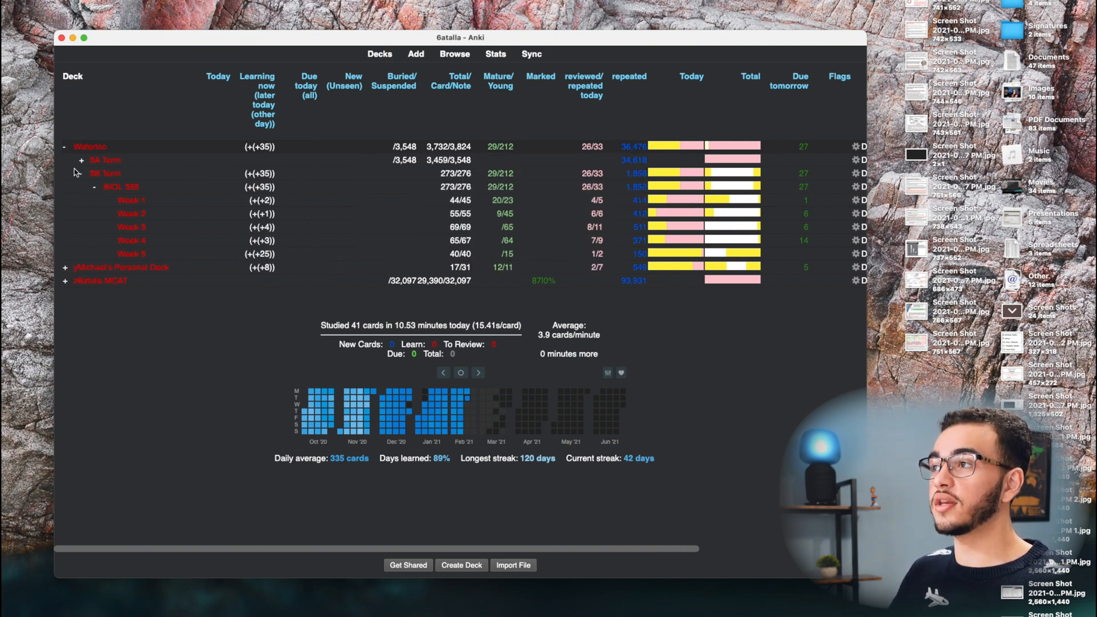
mouse_move(404, 159)
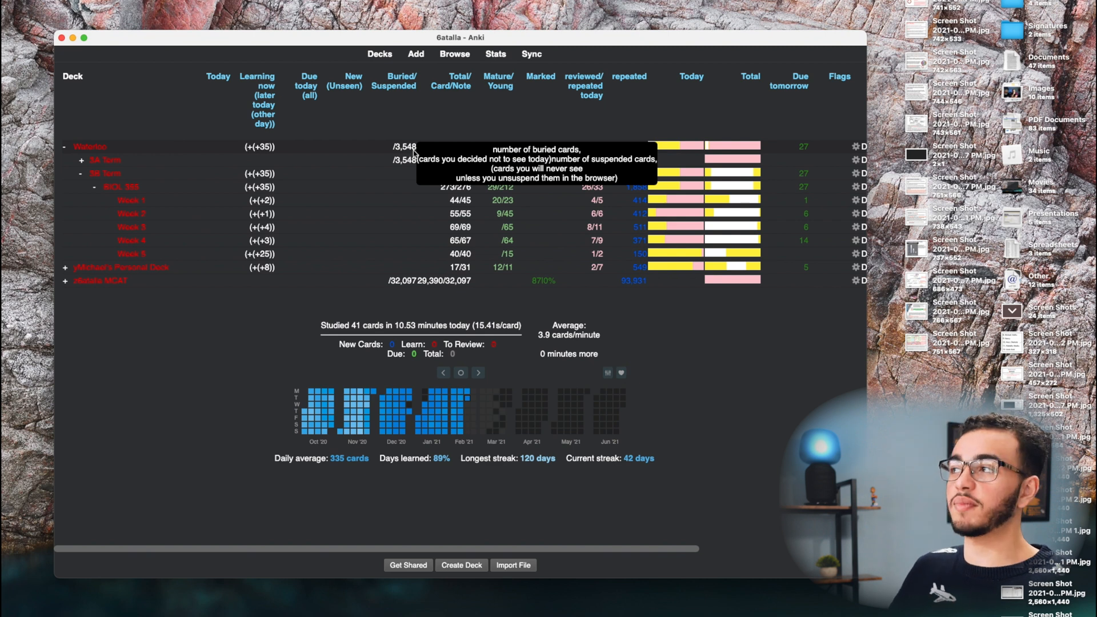
mouse_move(442, 120)
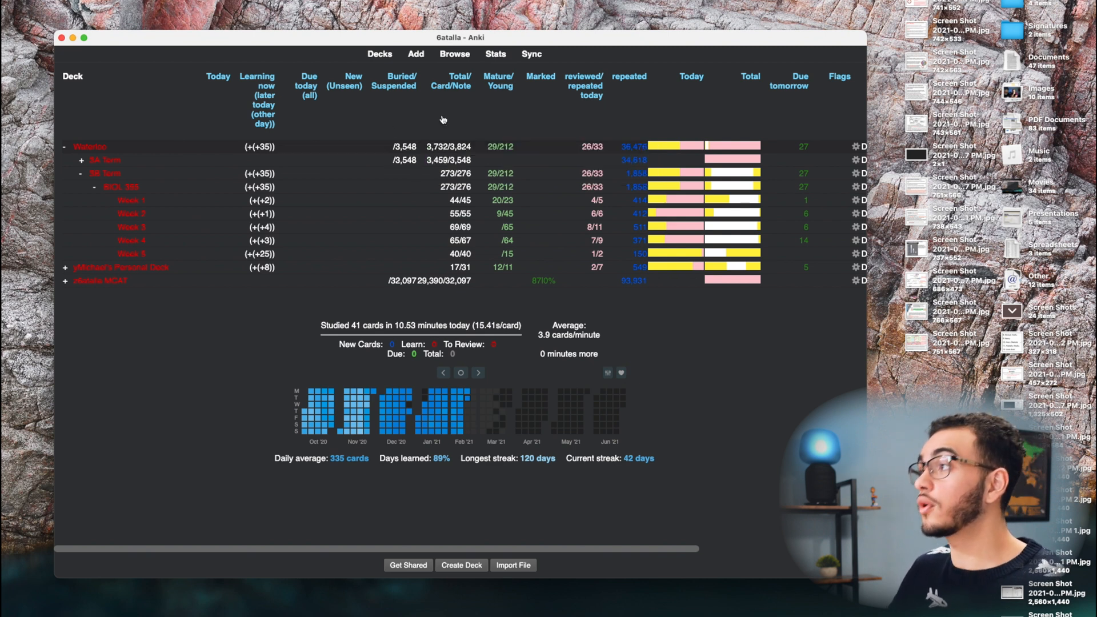
mouse_move(467, 134)
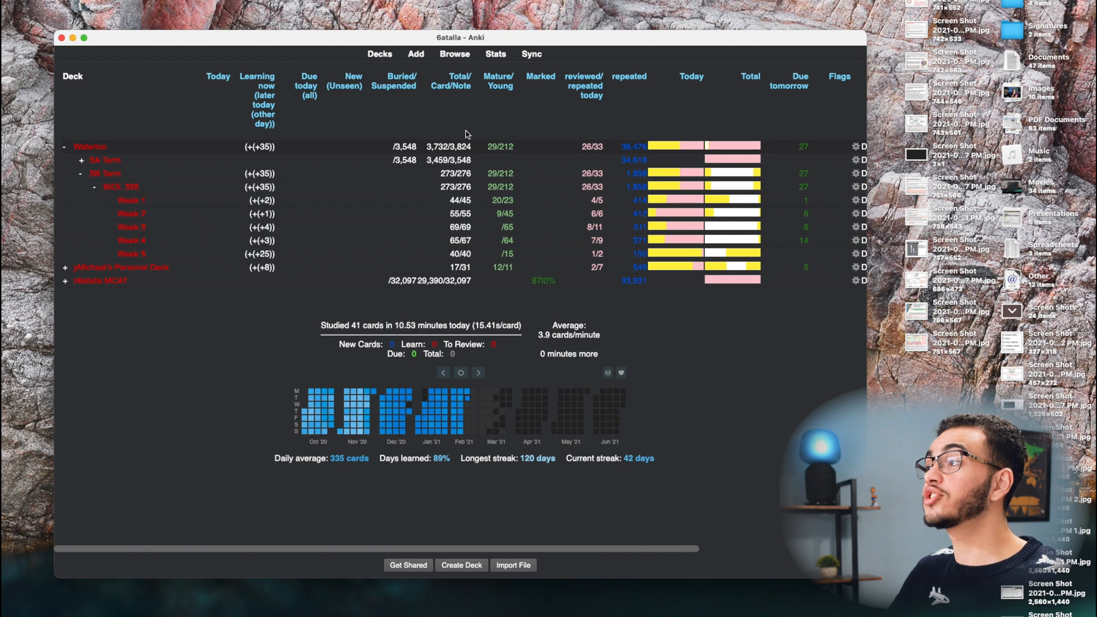
mouse_move(449, 147)
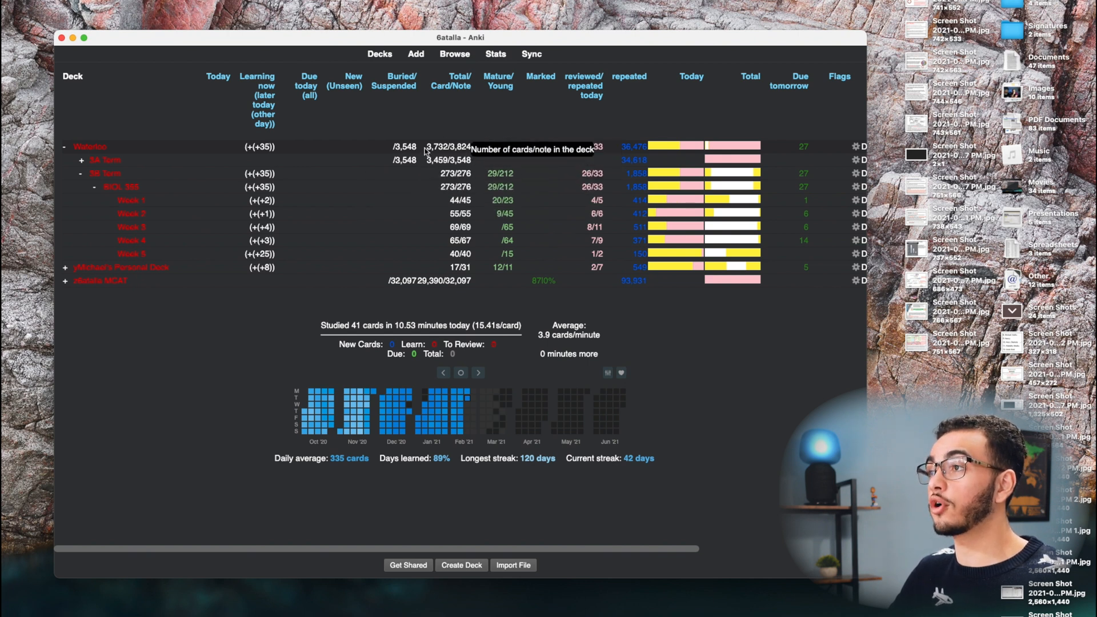
mouse_move(125, 166)
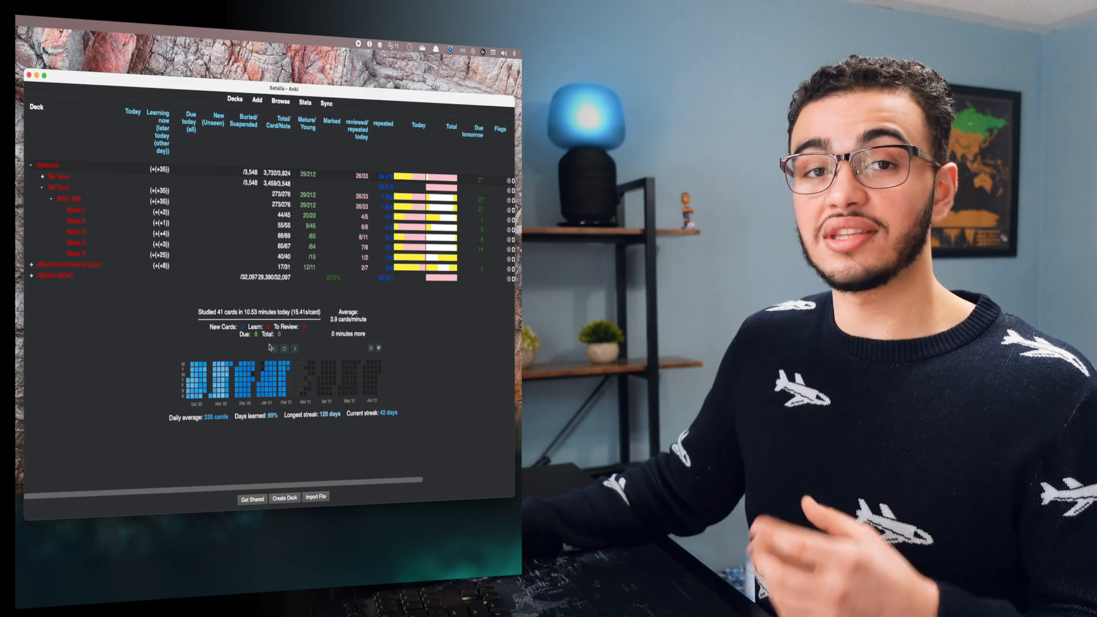
mouse_move(277, 377)
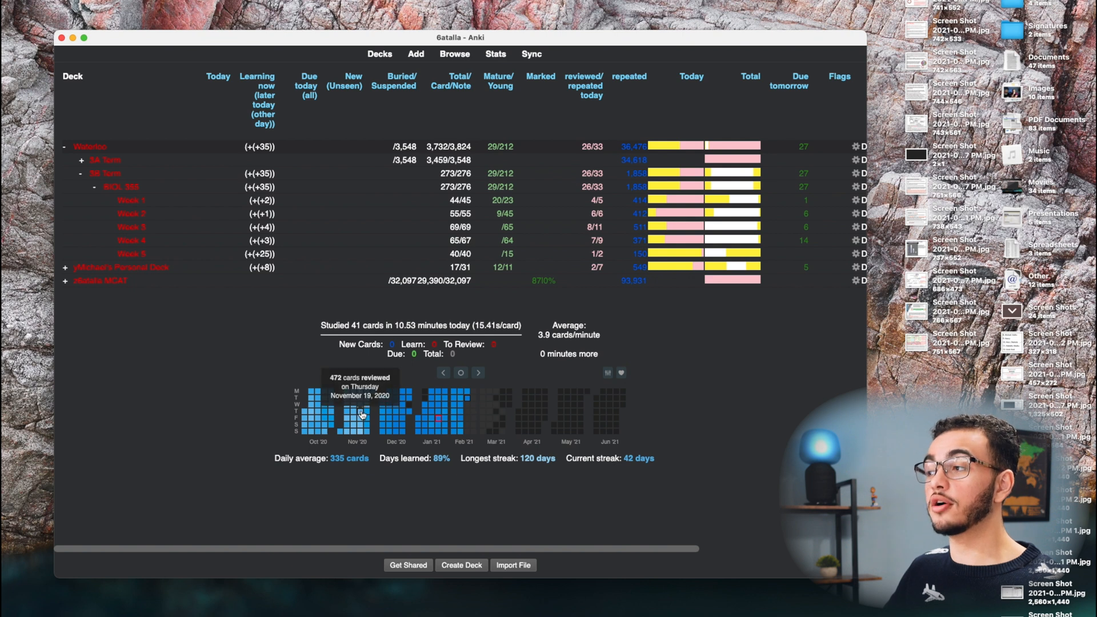
mouse_move(437, 395)
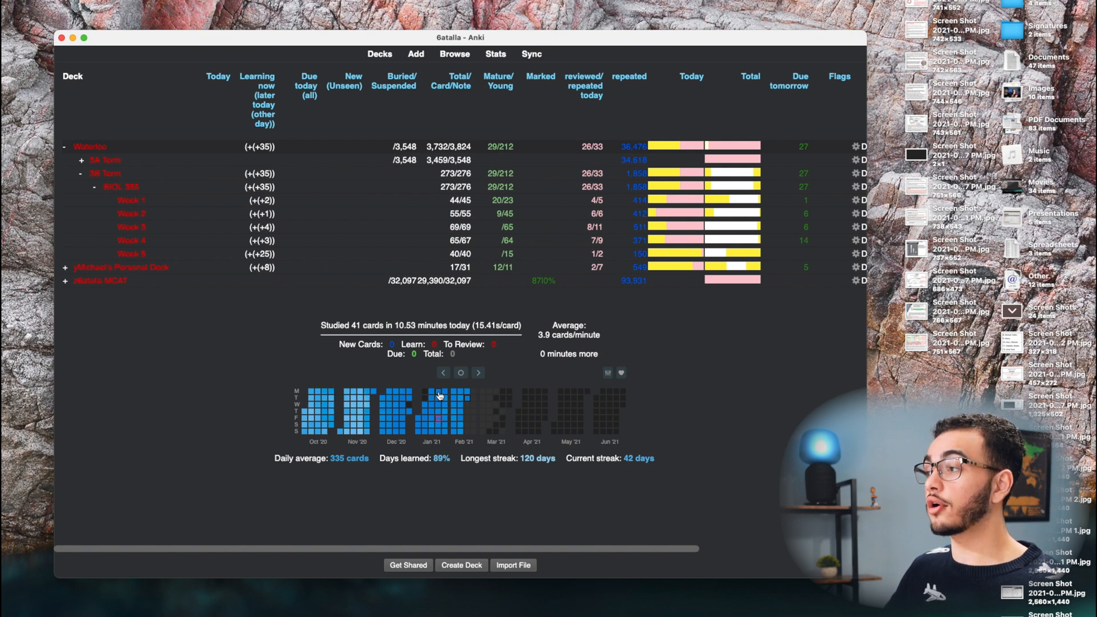
mouse_move(434, 395)
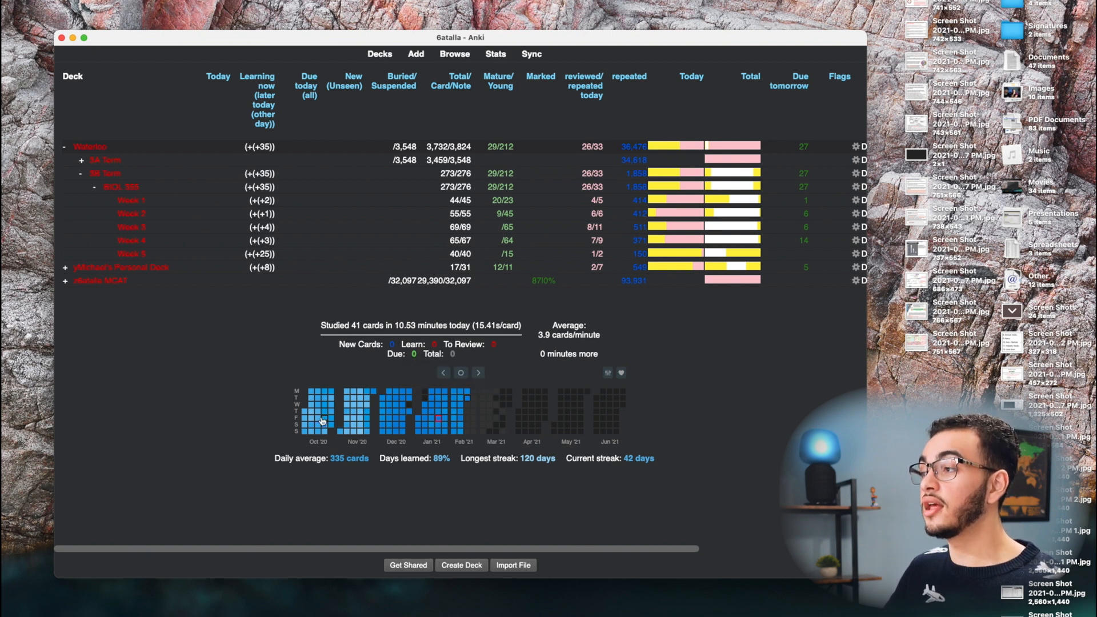
mouse_move(357, 417)
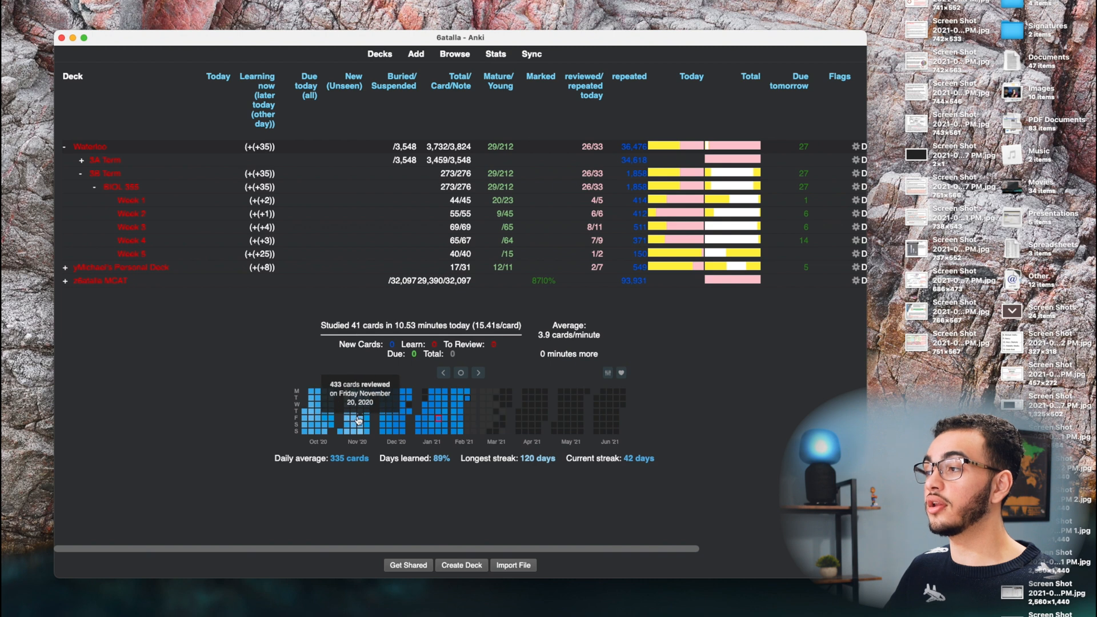
mouse_move(357, 427)
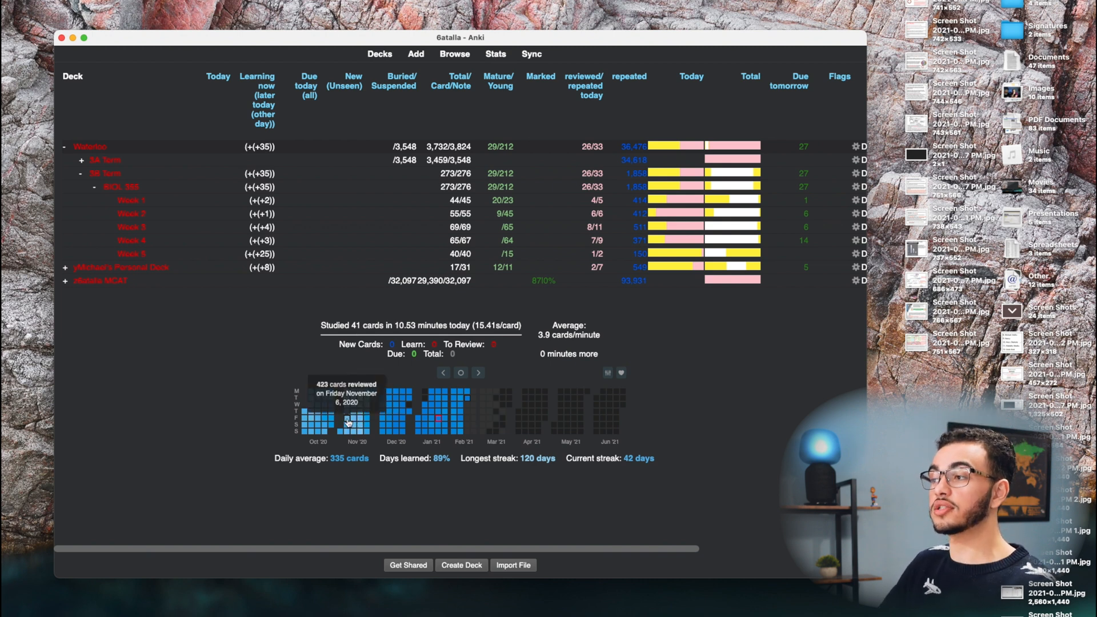
mouse_move(374, 407)
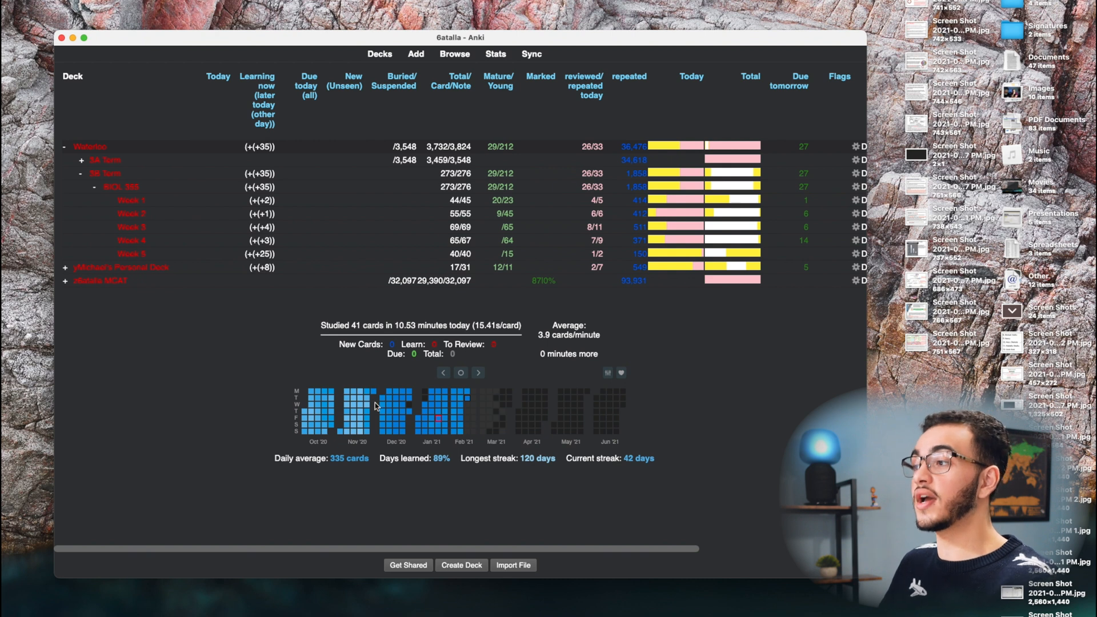
mouse_move(386, 412)
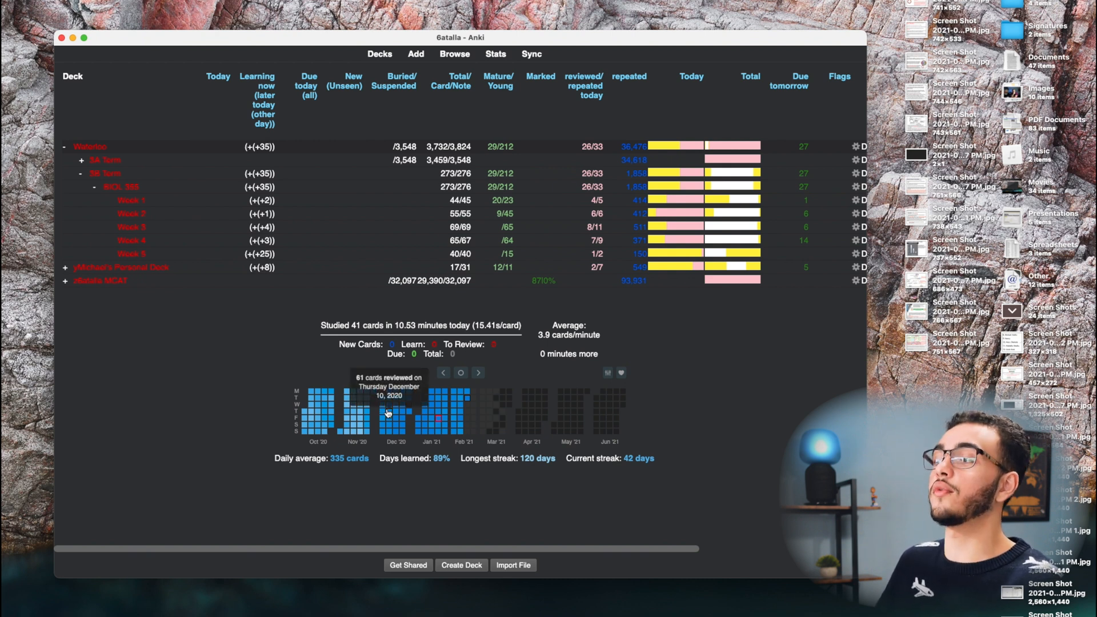
mouse_move(474, 409)
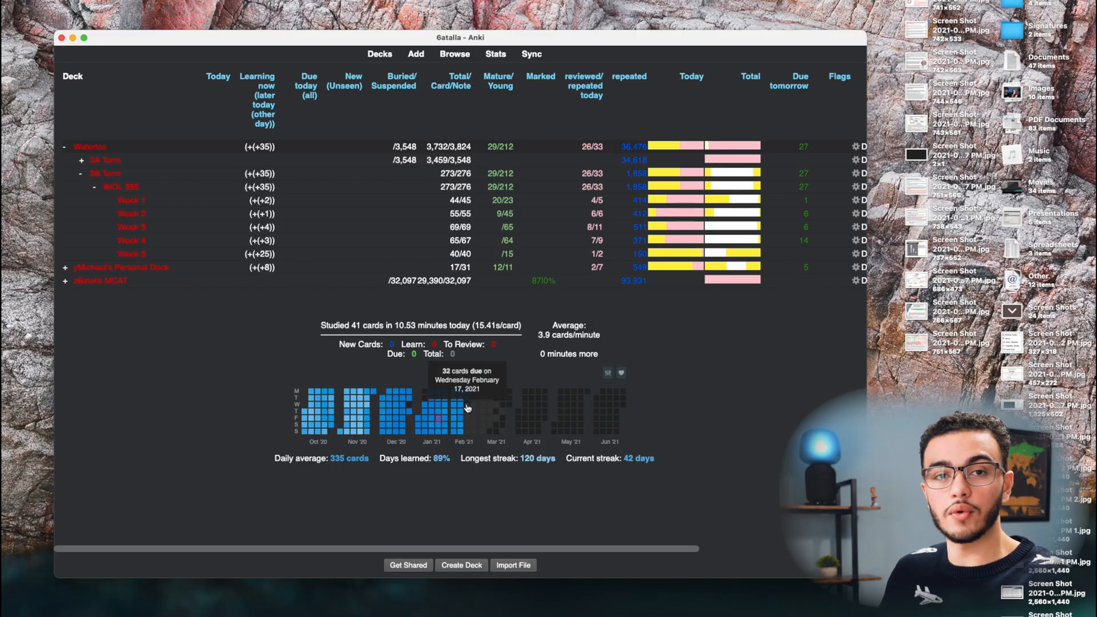
Set the review heatmap to the Ice colour scheme, trying Yearly Overview, then keep Continuous Timeline.
left_click(606, 373)
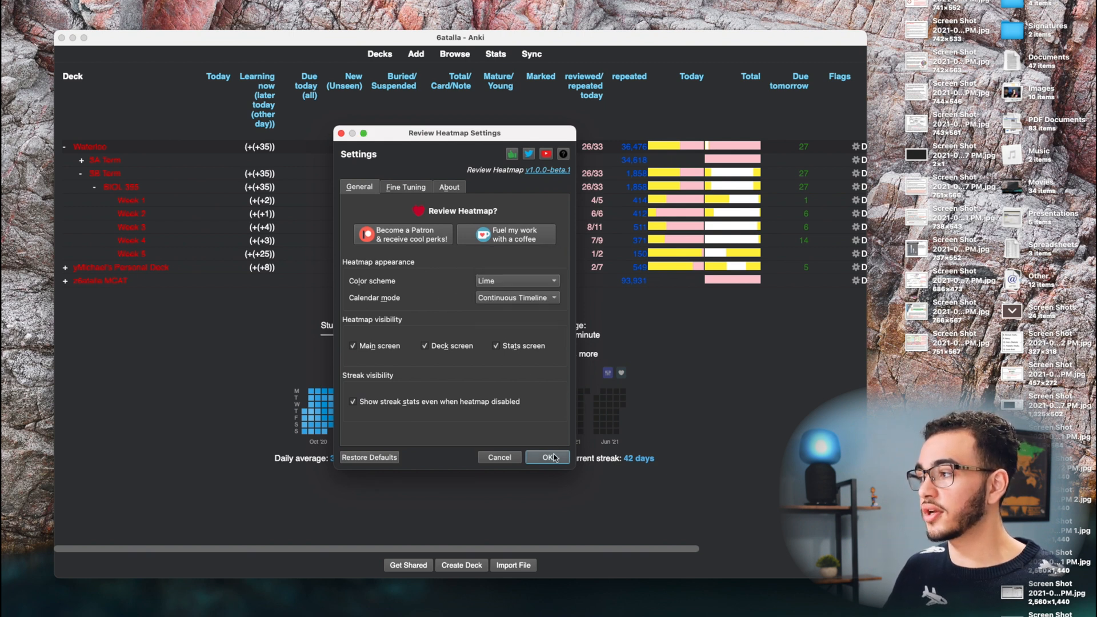
left_click(546, 457)
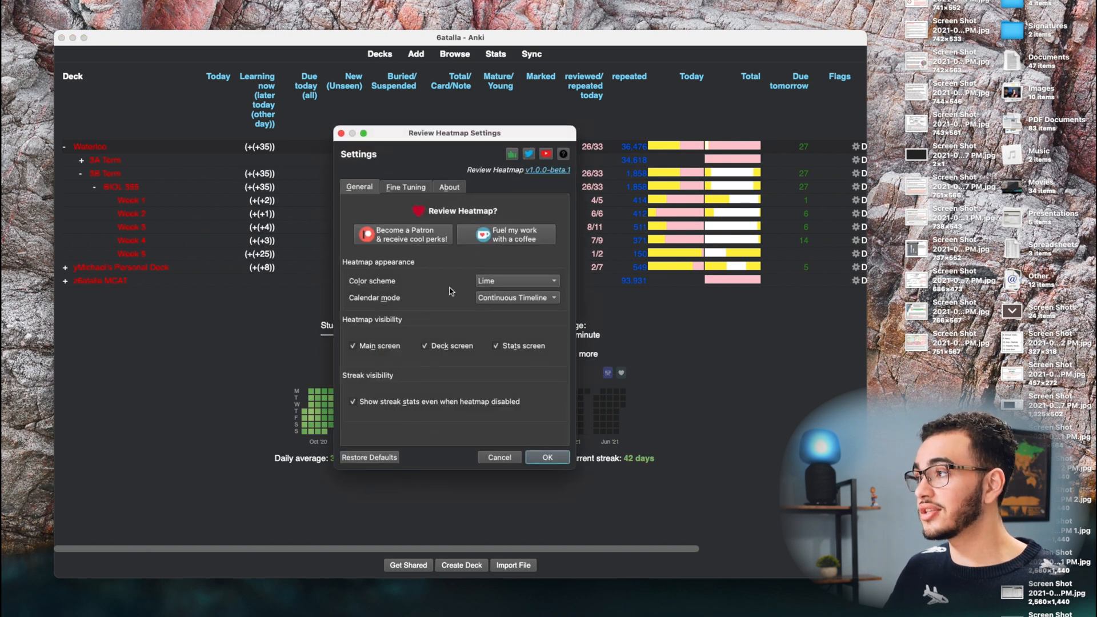
left_click(517, 280)
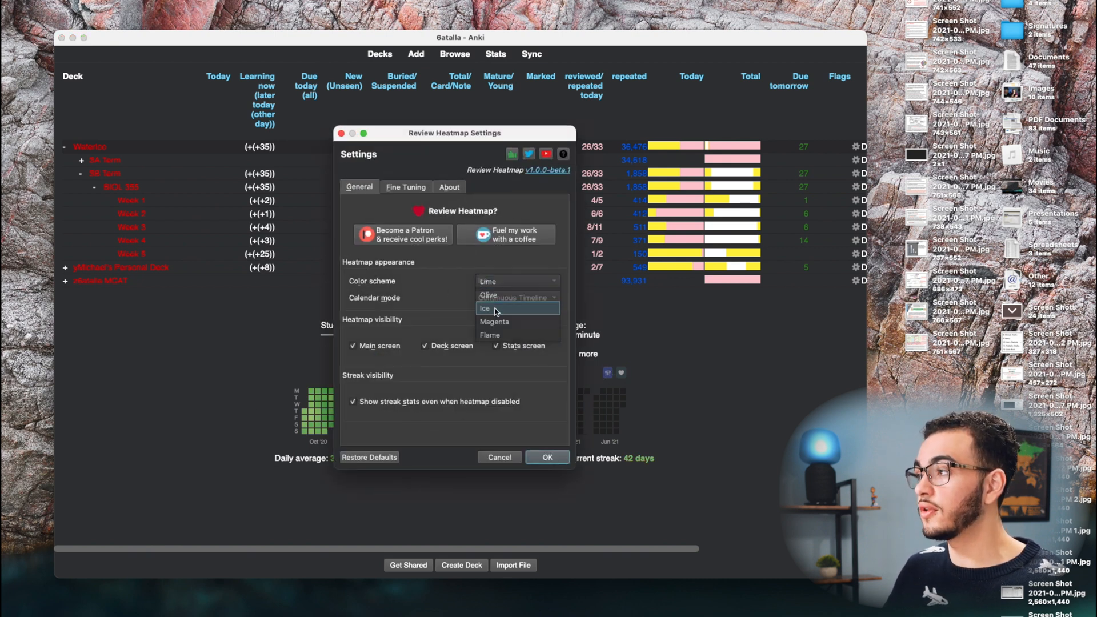
left_click(485, 308)
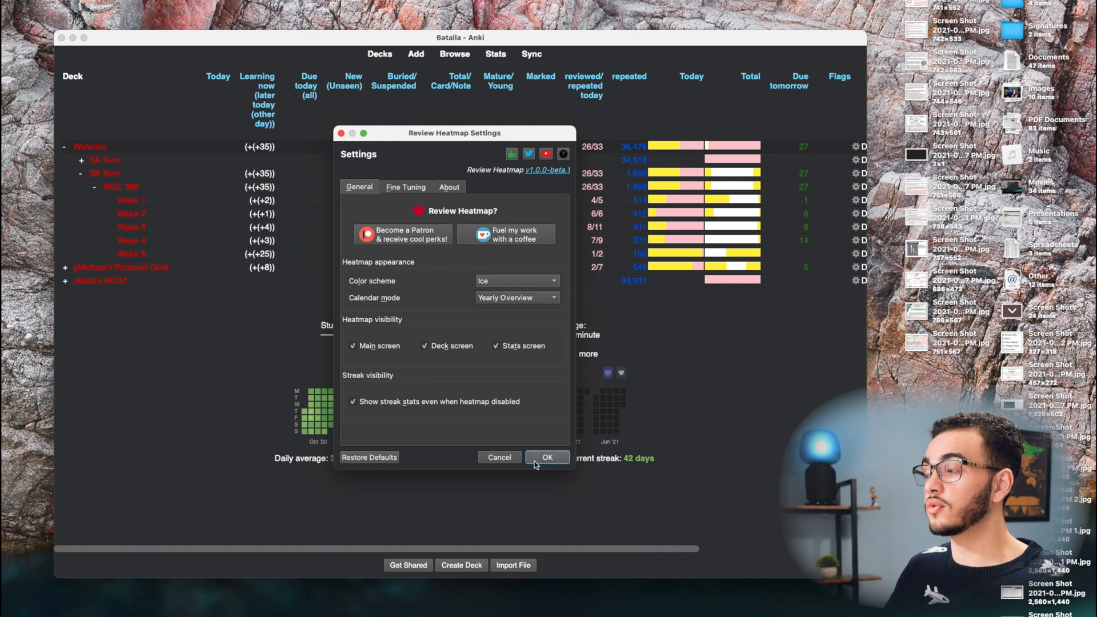
left_click(547, 458)
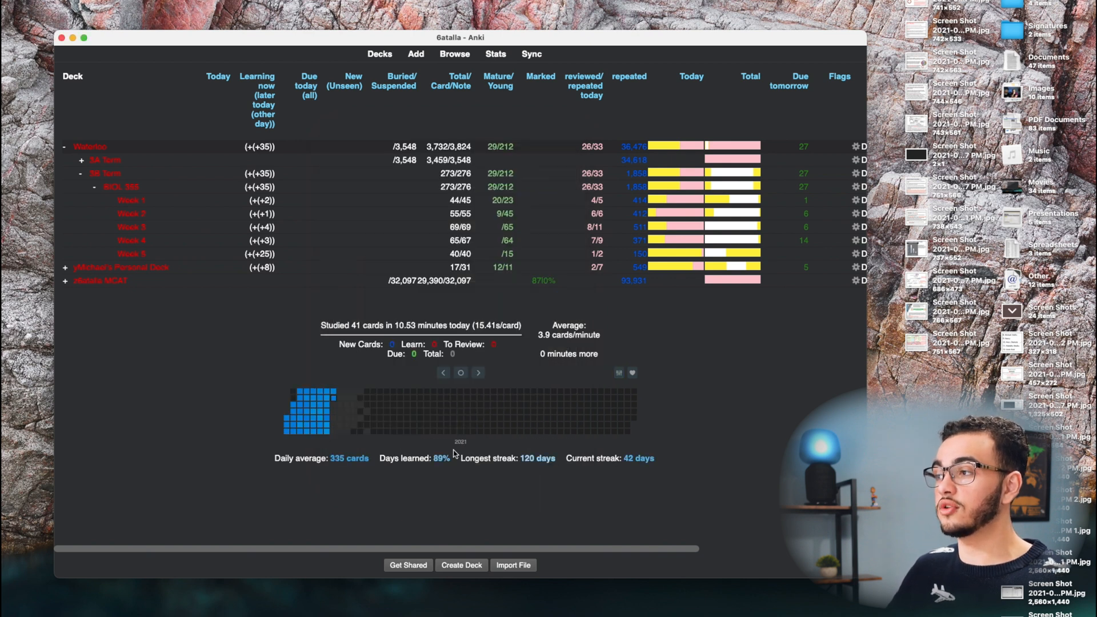
mouse_move(474, 404)
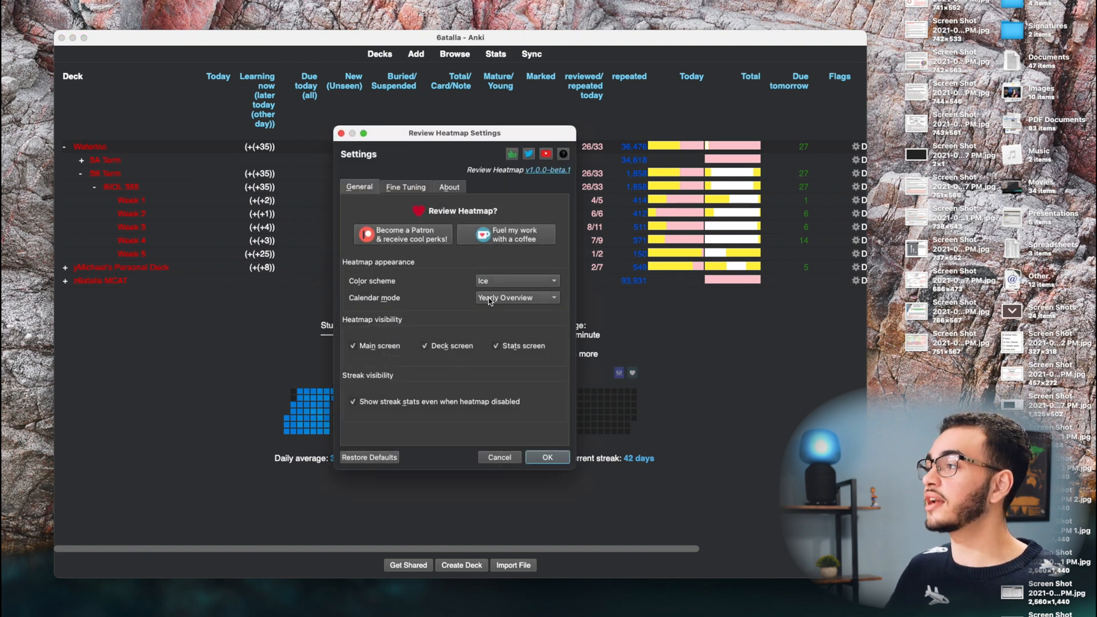
left_click(517, 297)
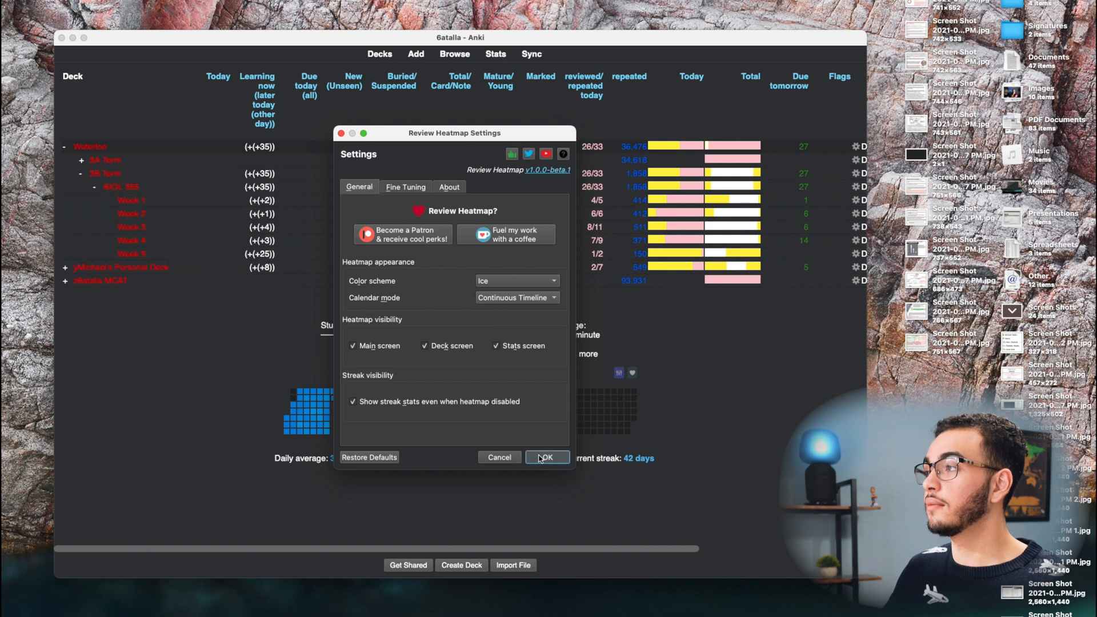
left_click(548, 457)
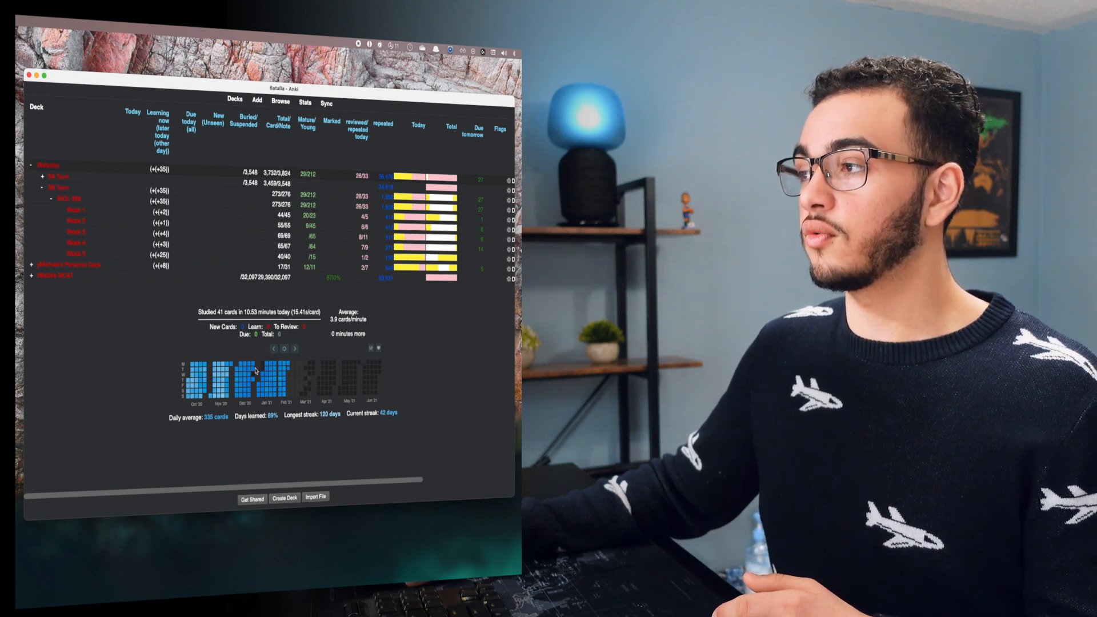
mouse_move(122, 312)
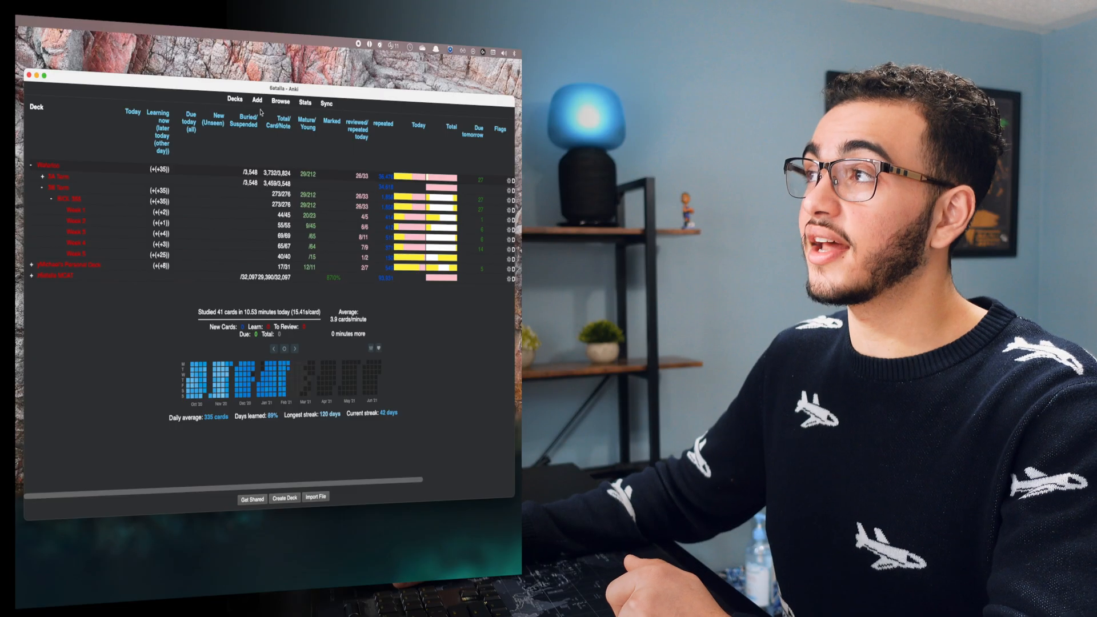
Open the Add window with an empty Cloze note for the Waterloo deck.
left_click(256, 99)
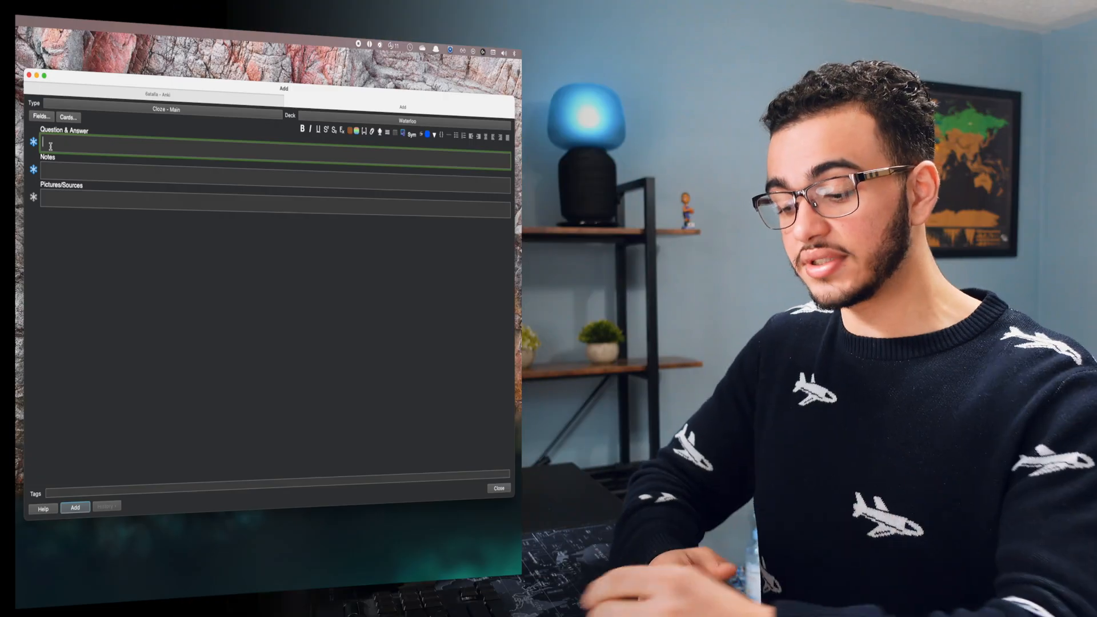
Open the Sym menu of symbol categories such as arrows, Greek letters and maths.
left_click(412, 135)
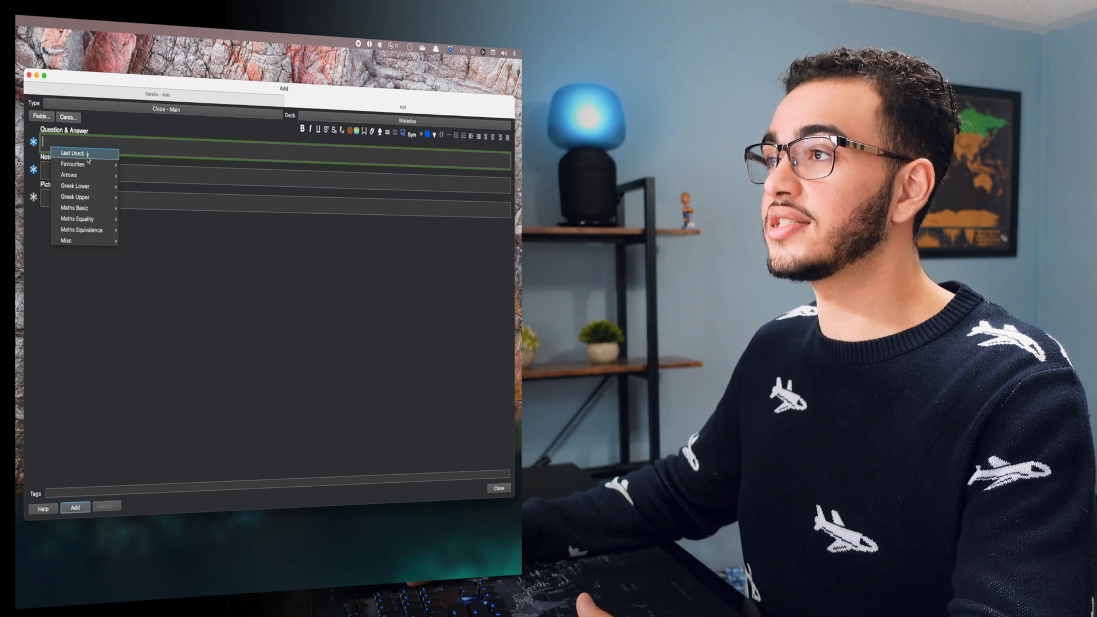
mouse_move(72, 164)
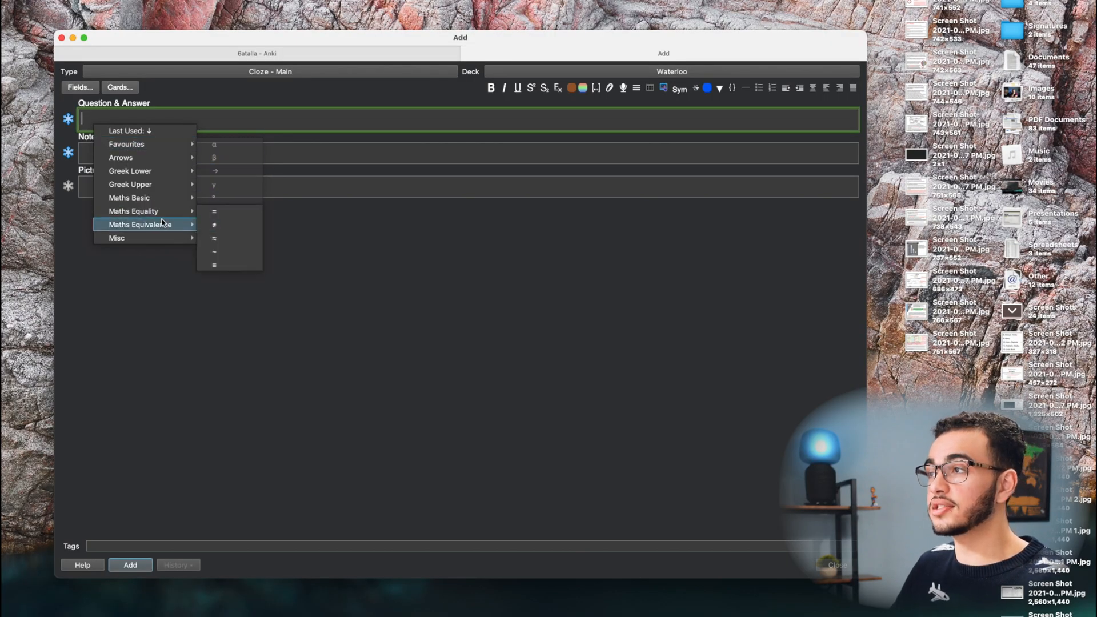
mouse_move(116, 237)
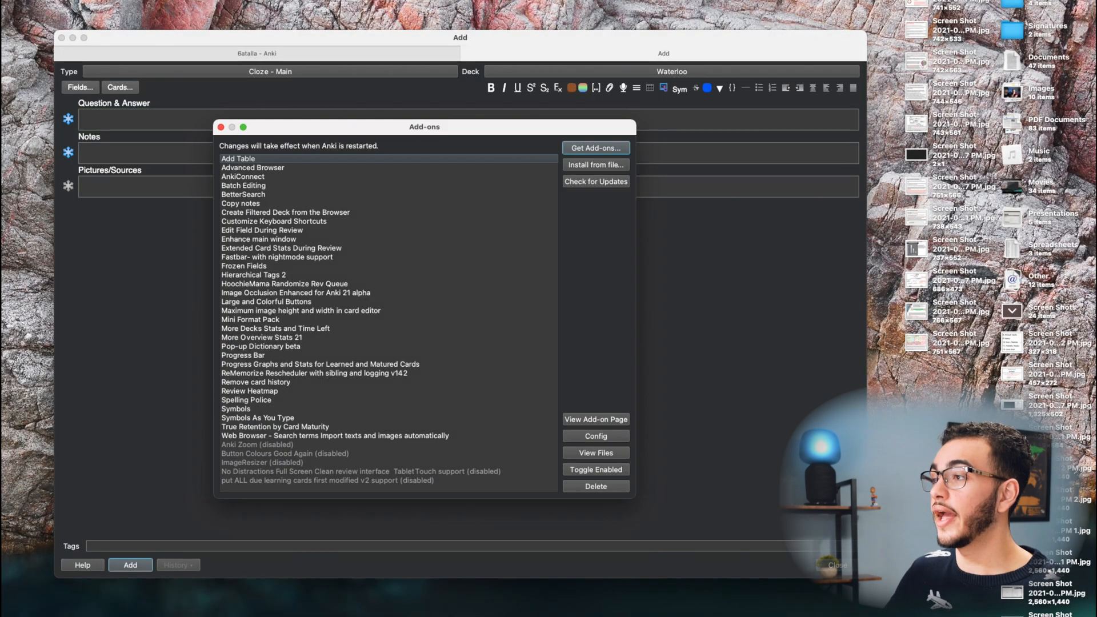
Select the Symbols add-on in the Add-ons list and open its Config.
left_click(236, 409)
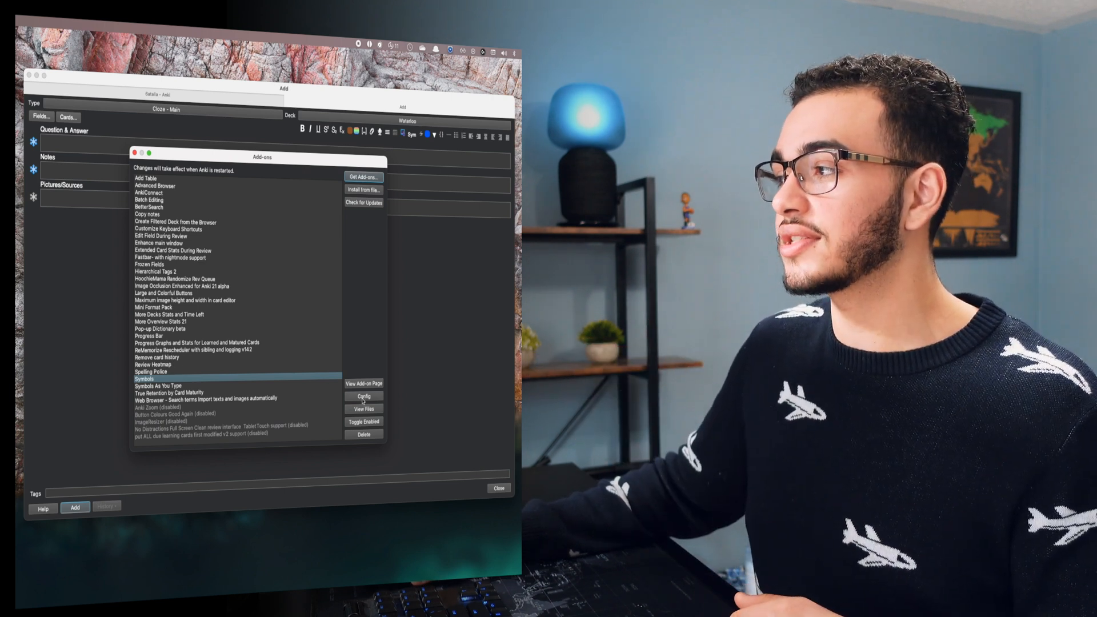
left_click(364, 396)
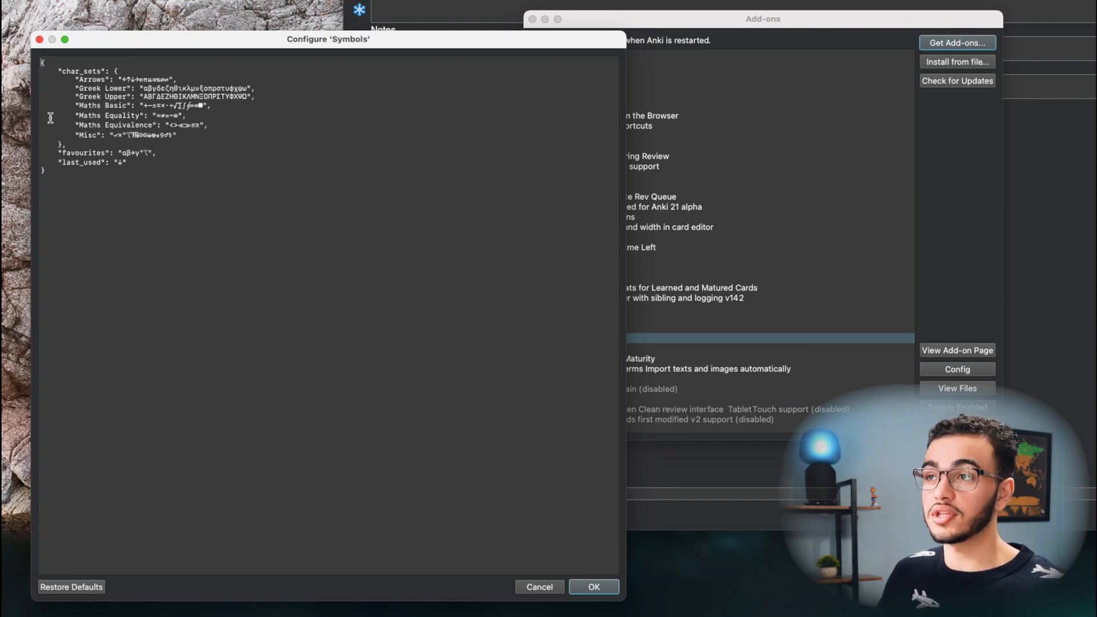
Cancel the Configure 'Symbols' dialog.
left_click(593, 586)
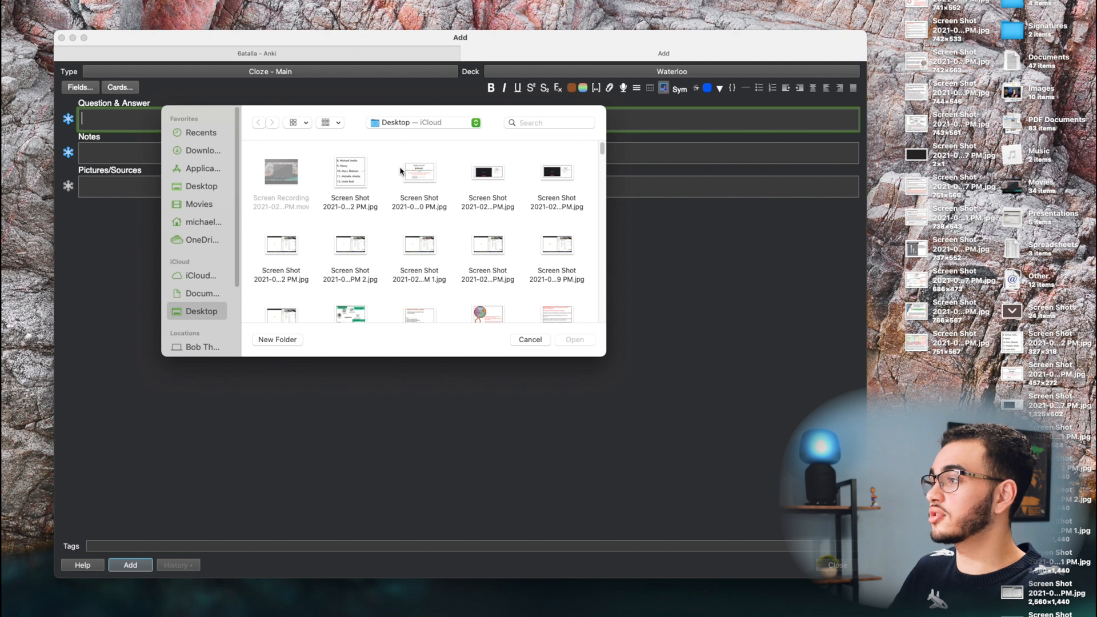
Load the apoptosis diagram screenshot for occlusion and start masking its text labels.
left_click(349, 272)
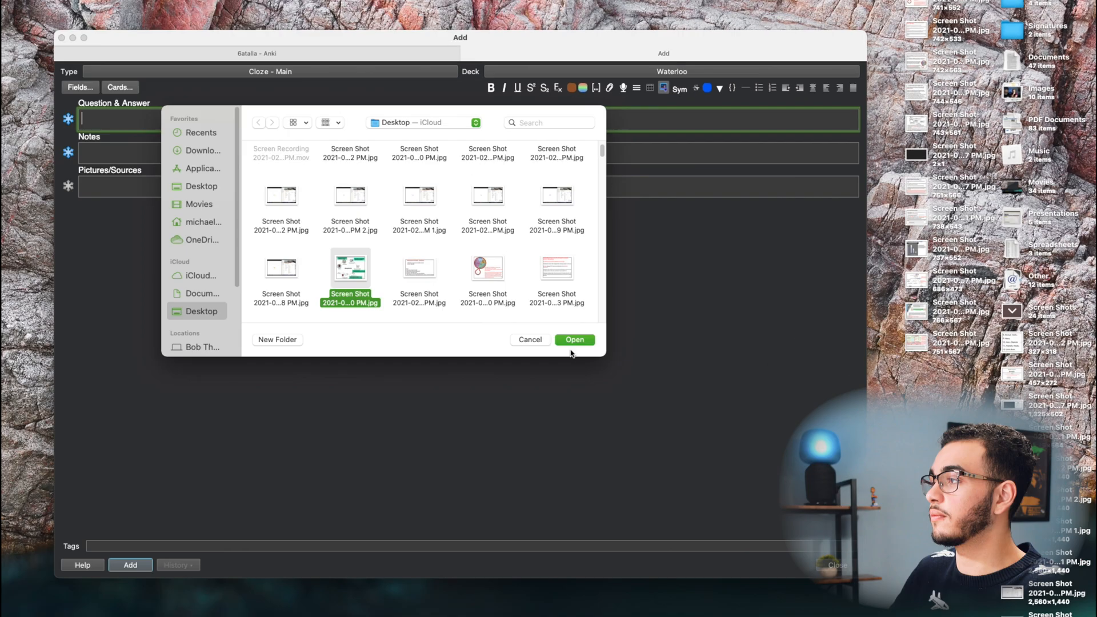
left_click(574, 339)
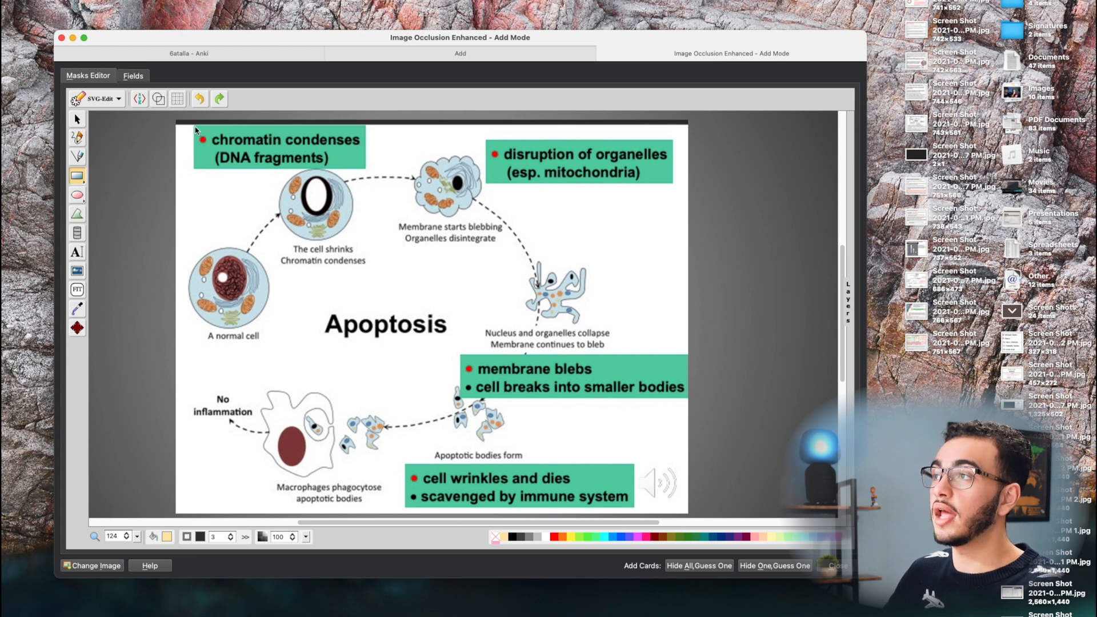
left_click(278, 147)
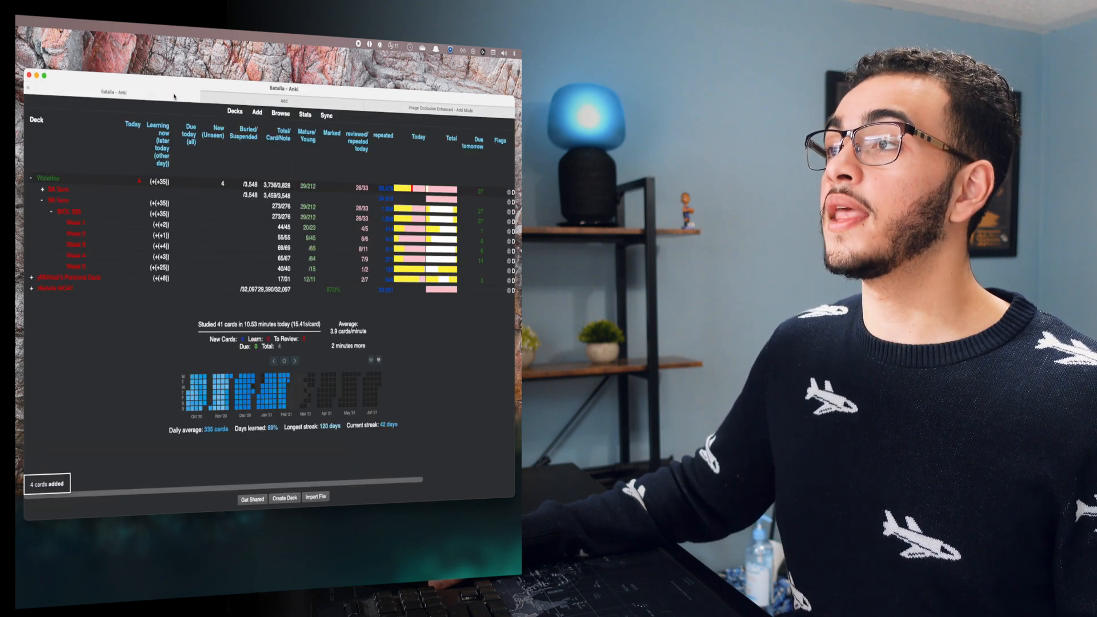
Study the Waterloo deck, checking an occlusion card's masks in Edit before revealing the answer.
left_click(47, 178)
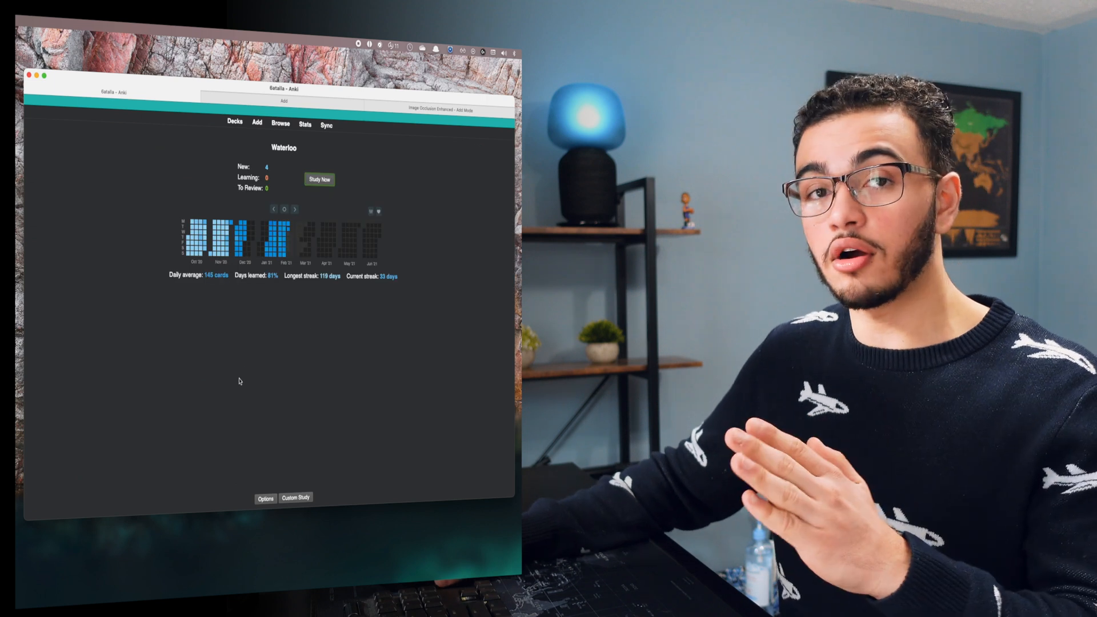
left_click(318, 179)
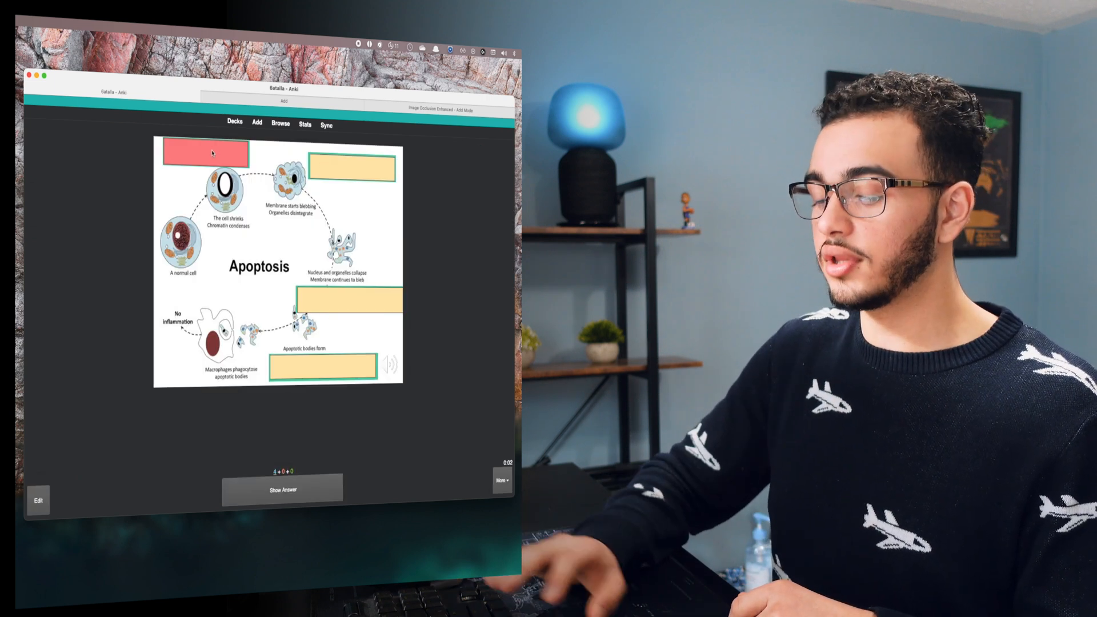
left_click(282, 489)
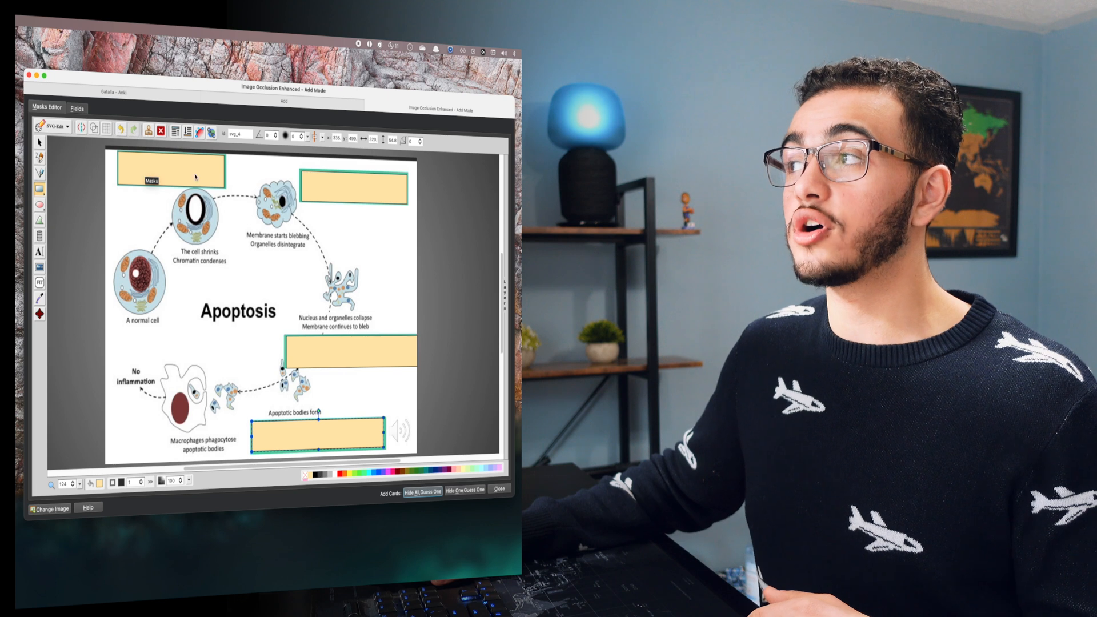
left_click(464, 489)
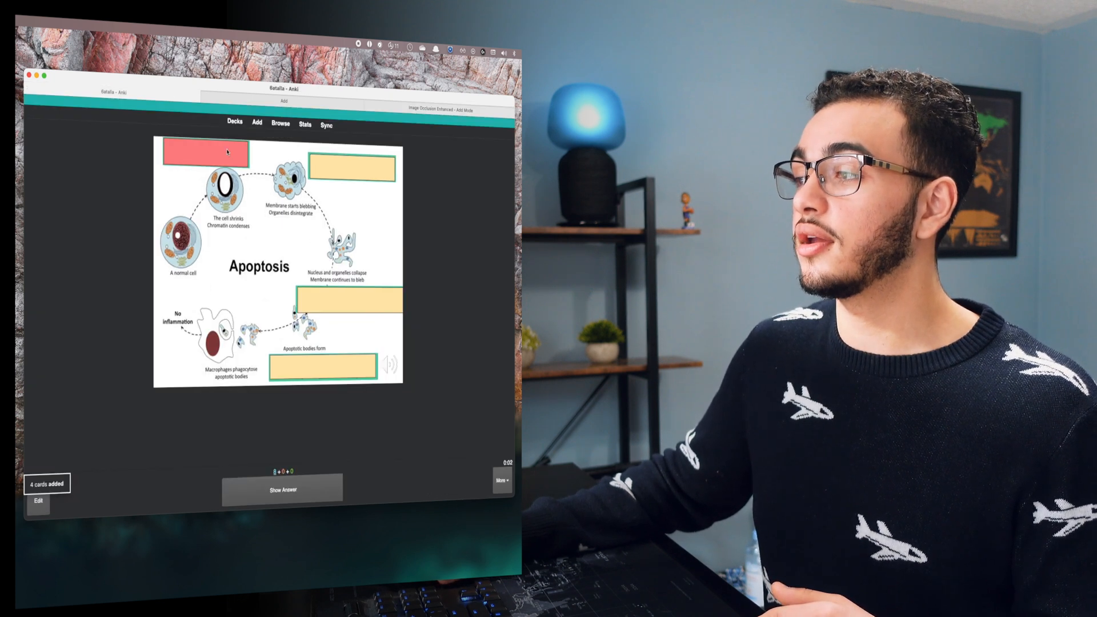
left_click(281, 489)
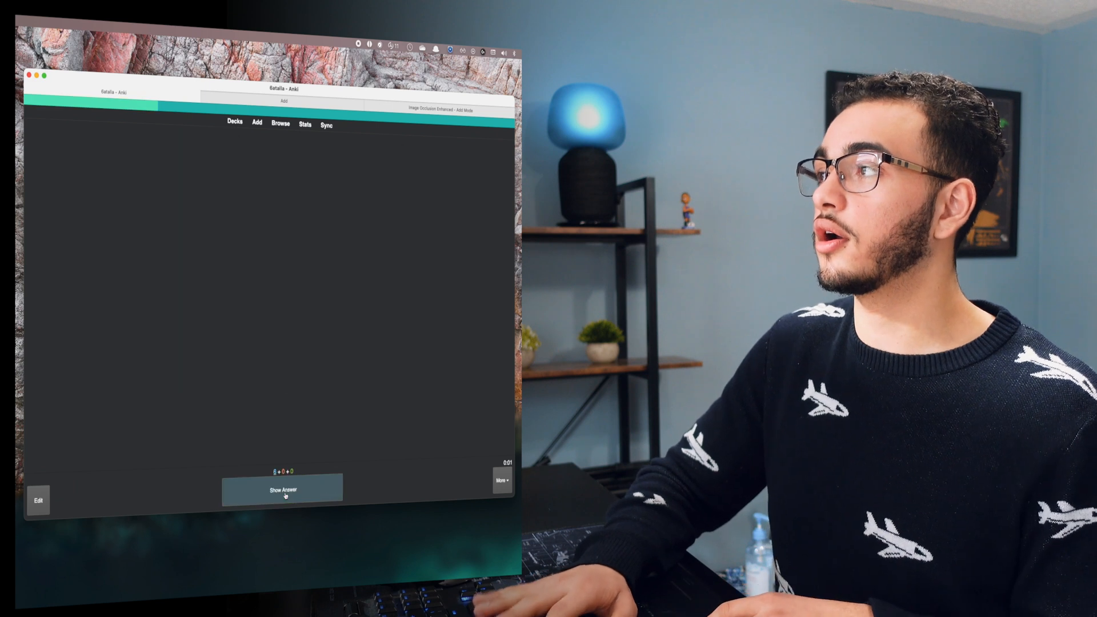
left_click(282, 489)
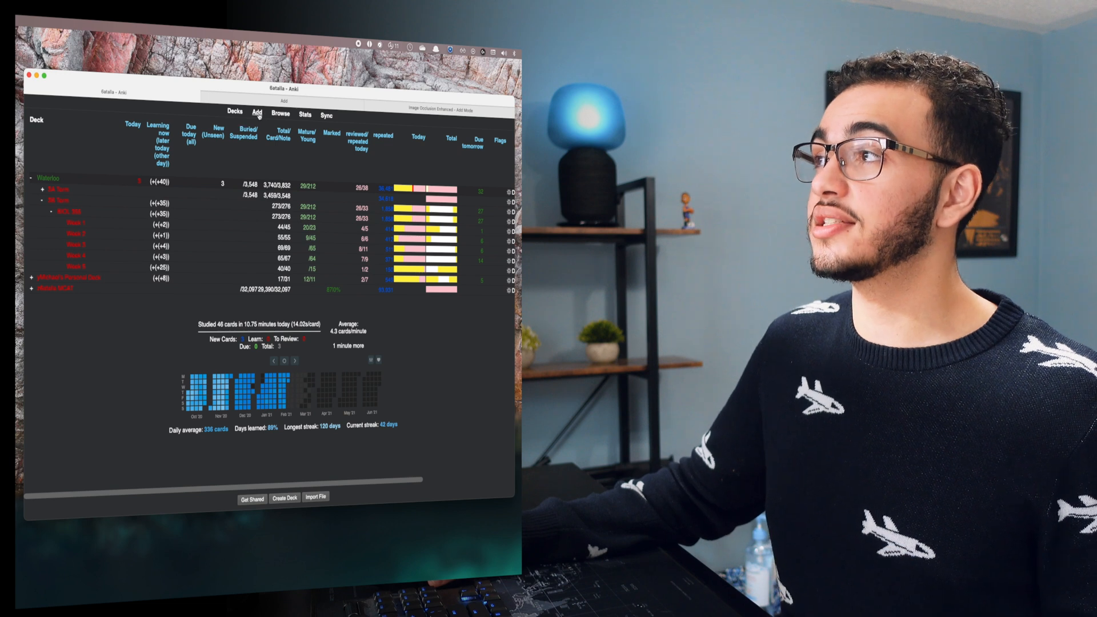
Add a cloze note about chromosome condensation with the apoptosis diagram in Pictures.
left_click(256, 112)
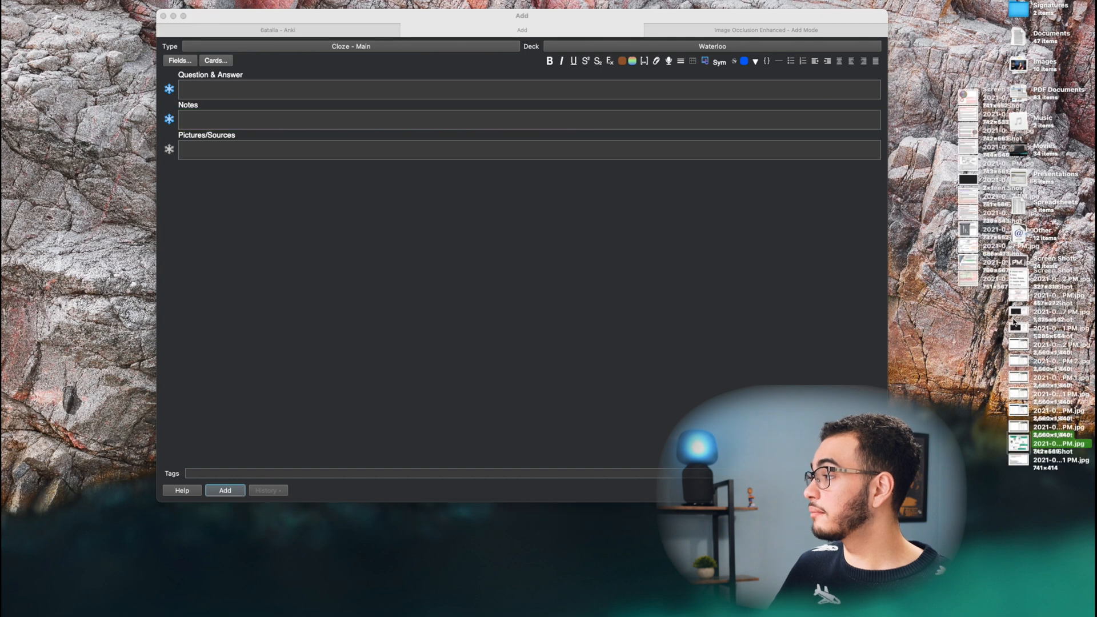
left_click_drag(1019, 443, 245, 149)
type("The first s")
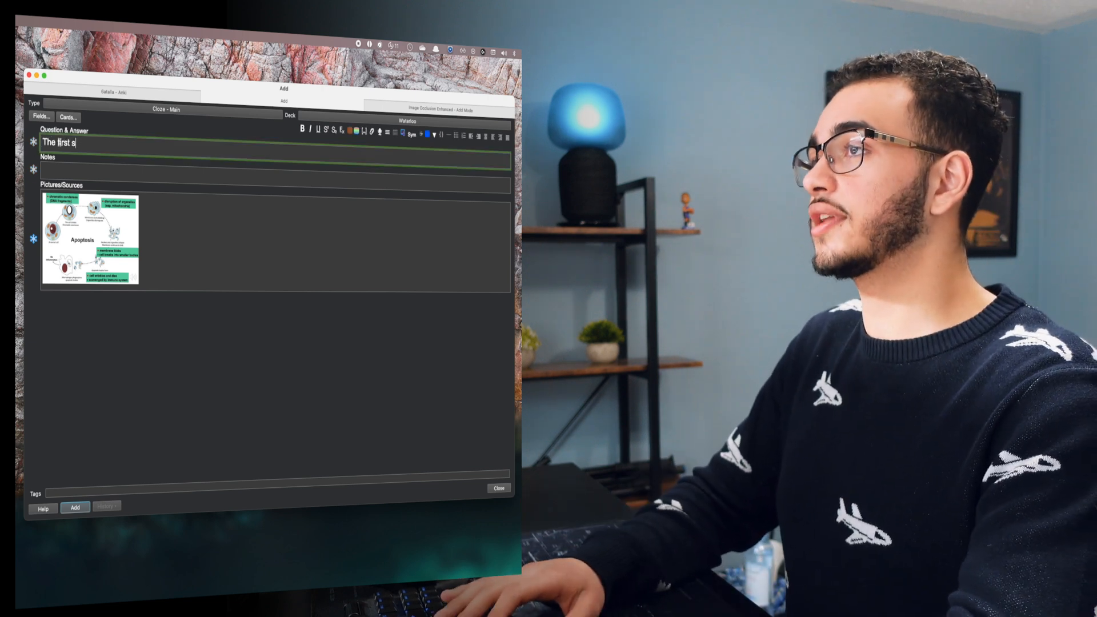
type("tep is chromosome condensat")
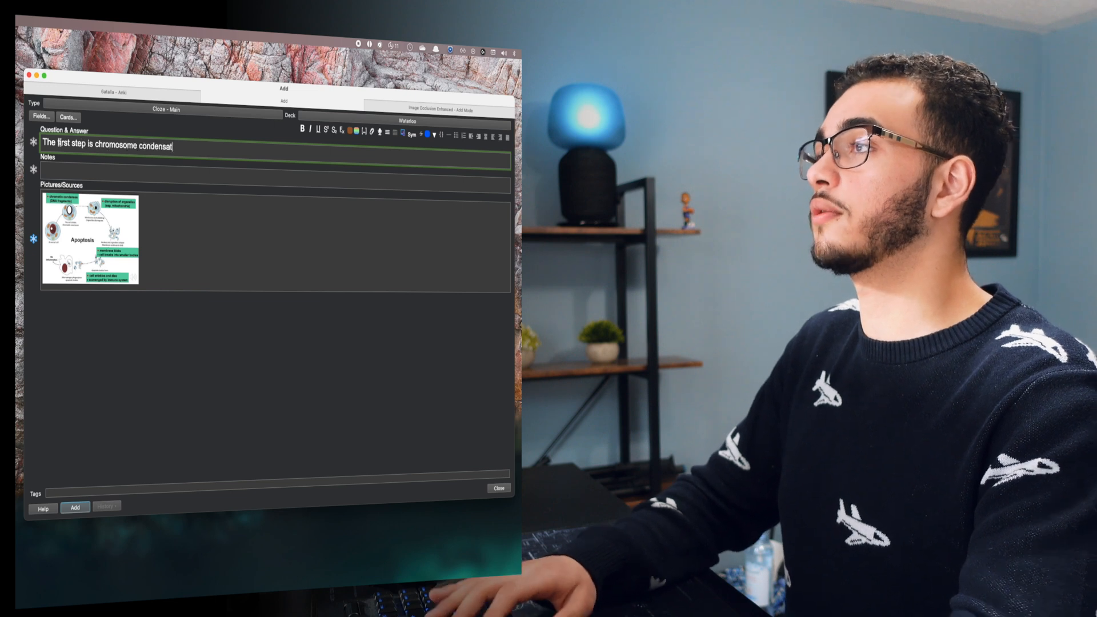
type("ion}}")
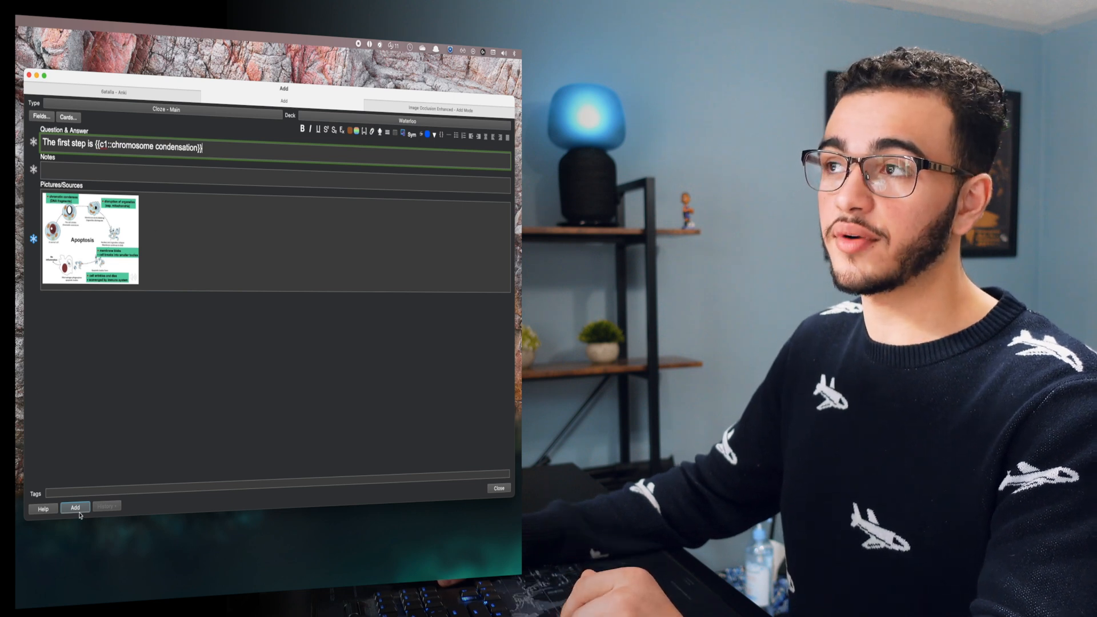
left_click(75, 506)
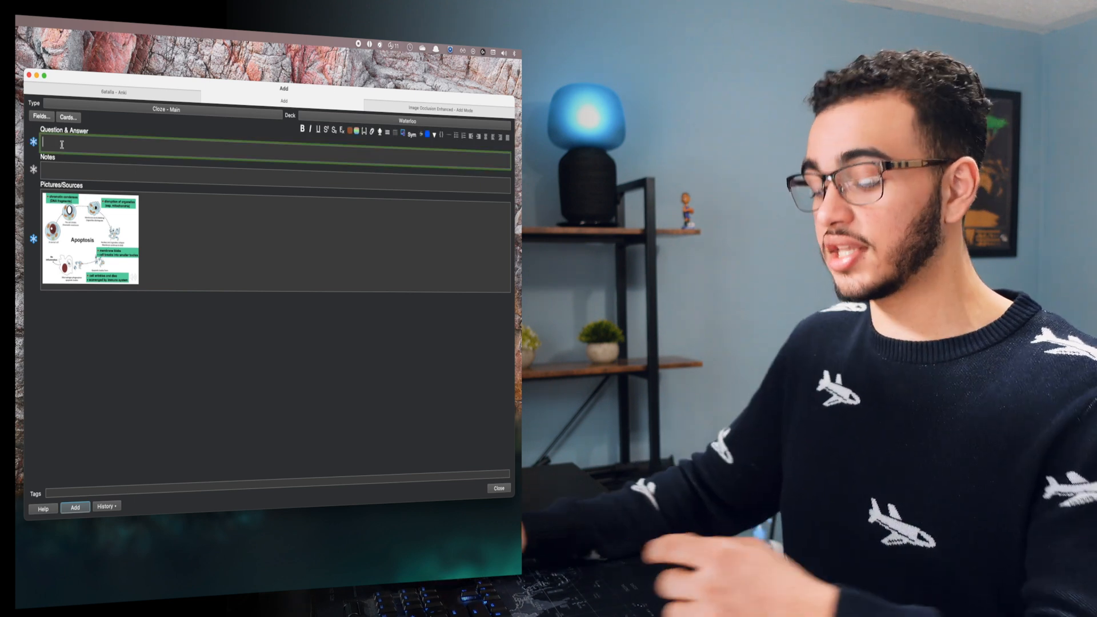
Write the apoptosis cloze, reworded to the second step hiding mitochondria, and add it.
type("In the first step of a")
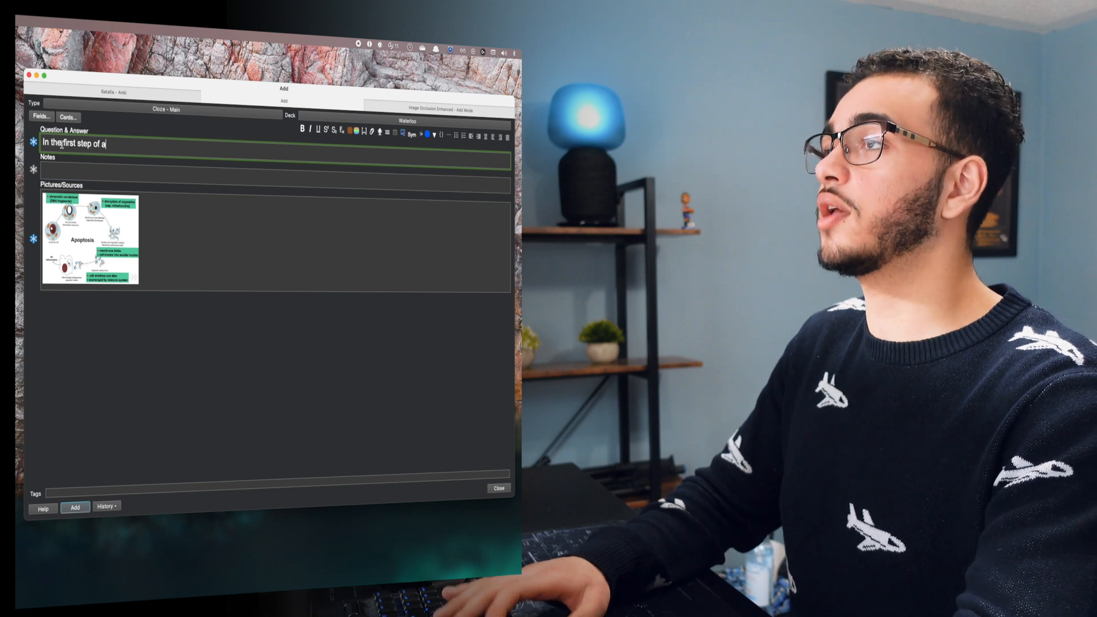
type("poptosis, chromosome condensation will occur")
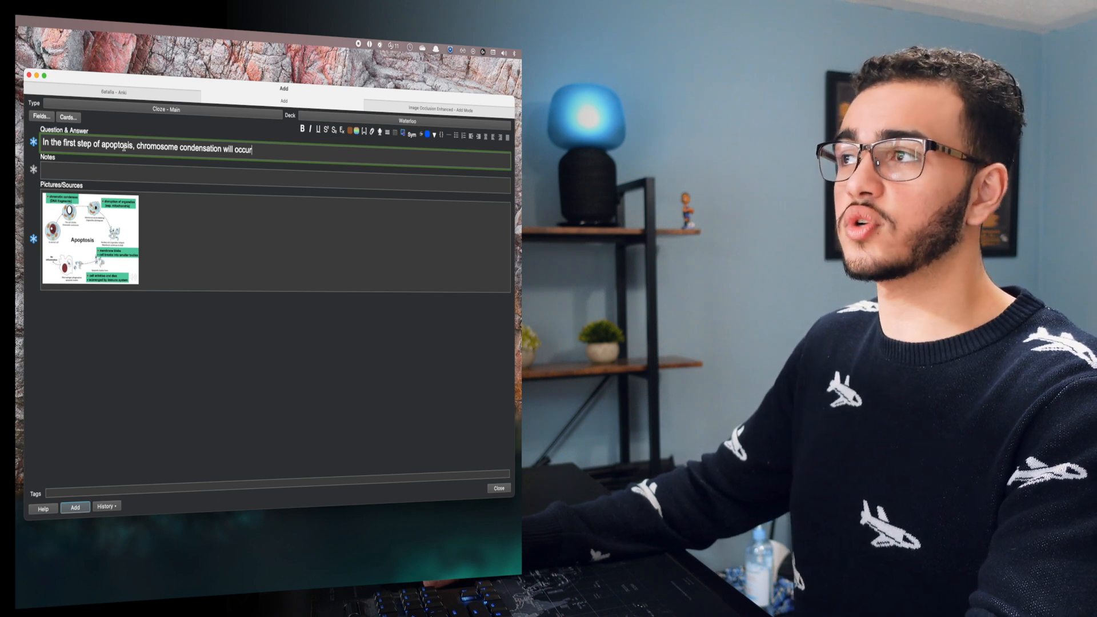
left_click(364, 136)
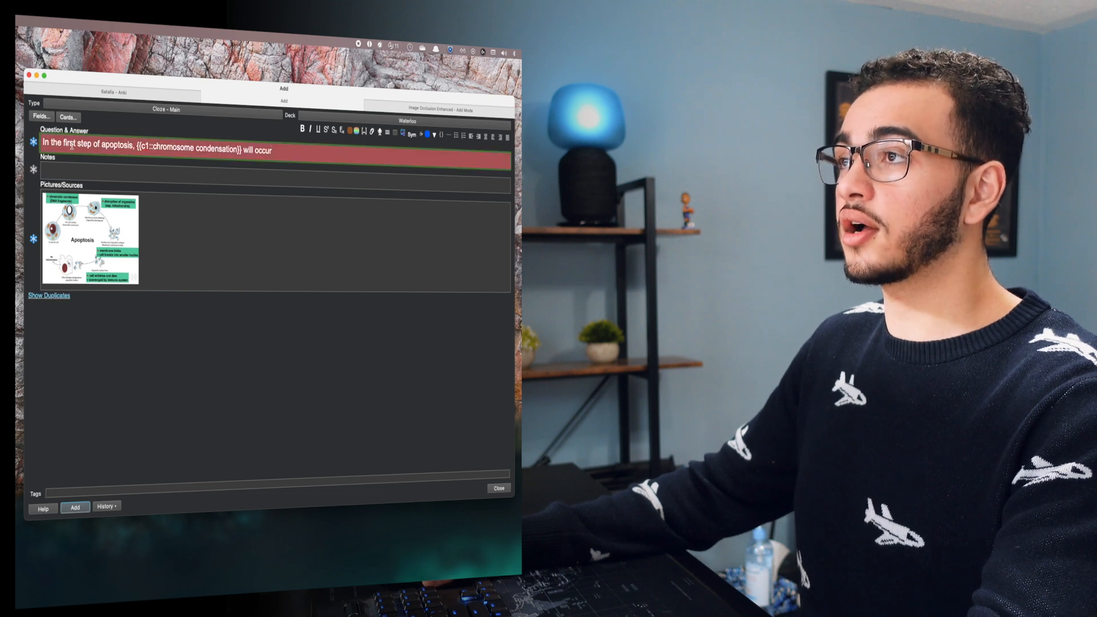
type("second")
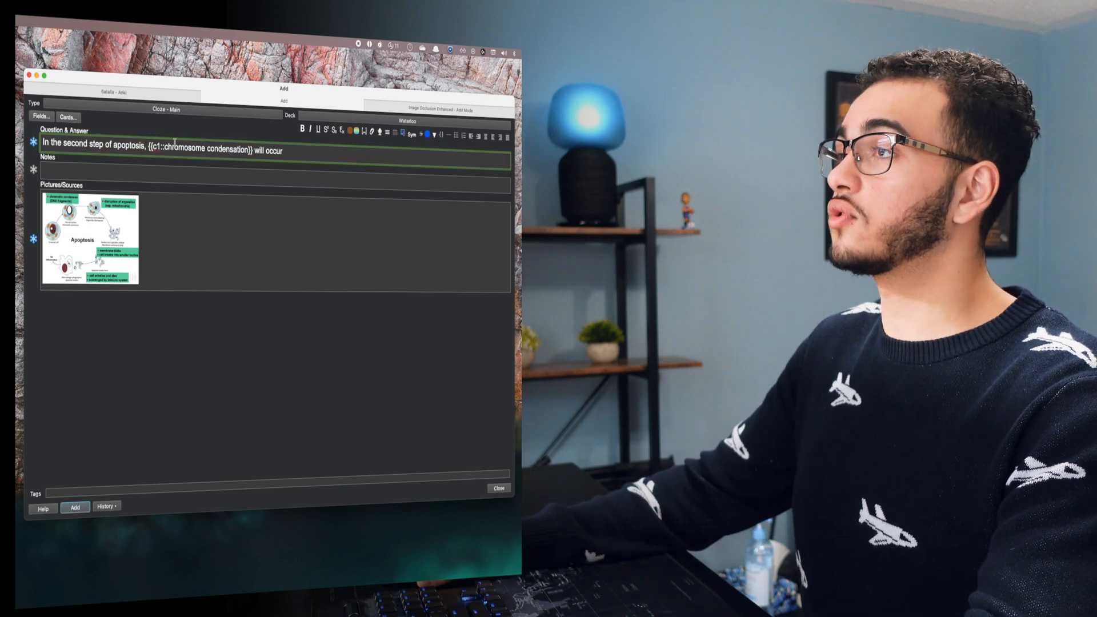
double_click(206, 149)
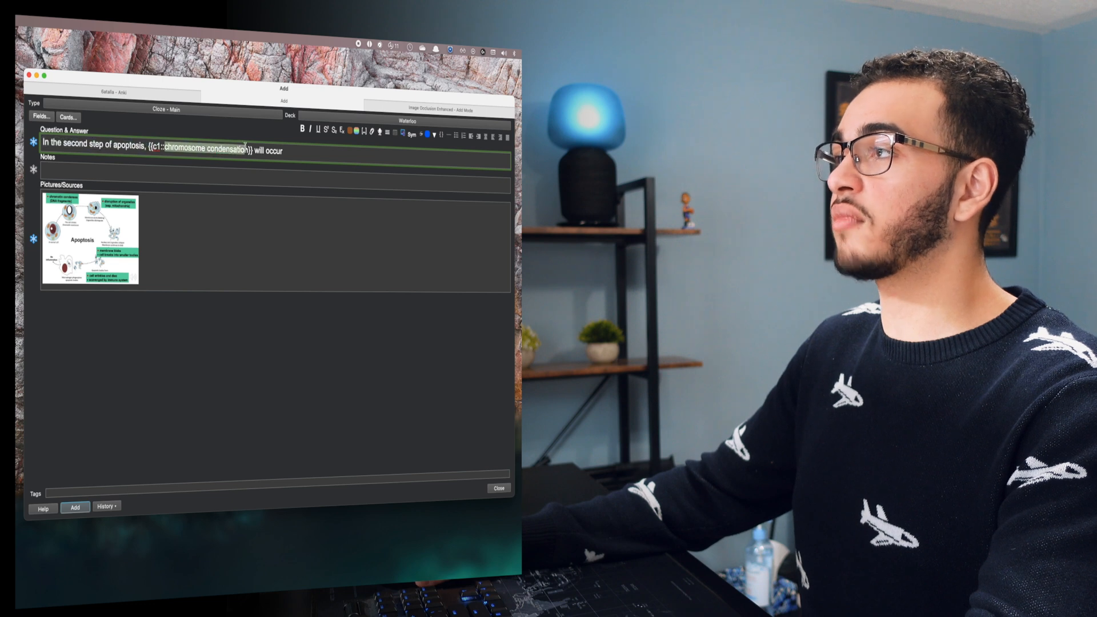
type("mitochondria")
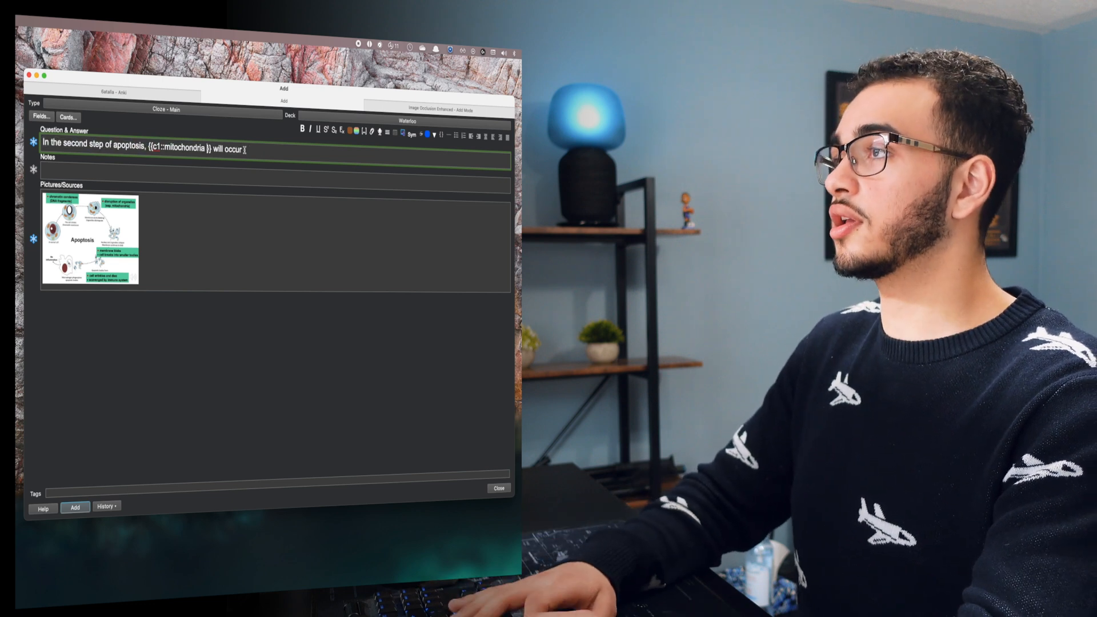
left_click(498, 487)
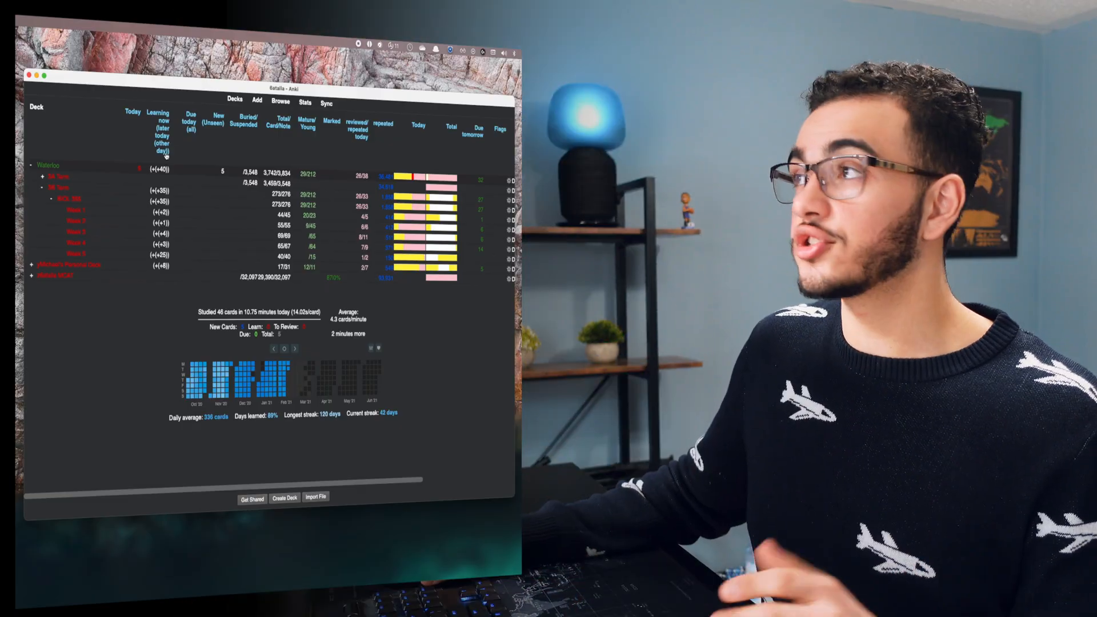
Search the card browser with prop:due=1, listing 37 cards due tomorrow, and select several.
left_click(280, 103)
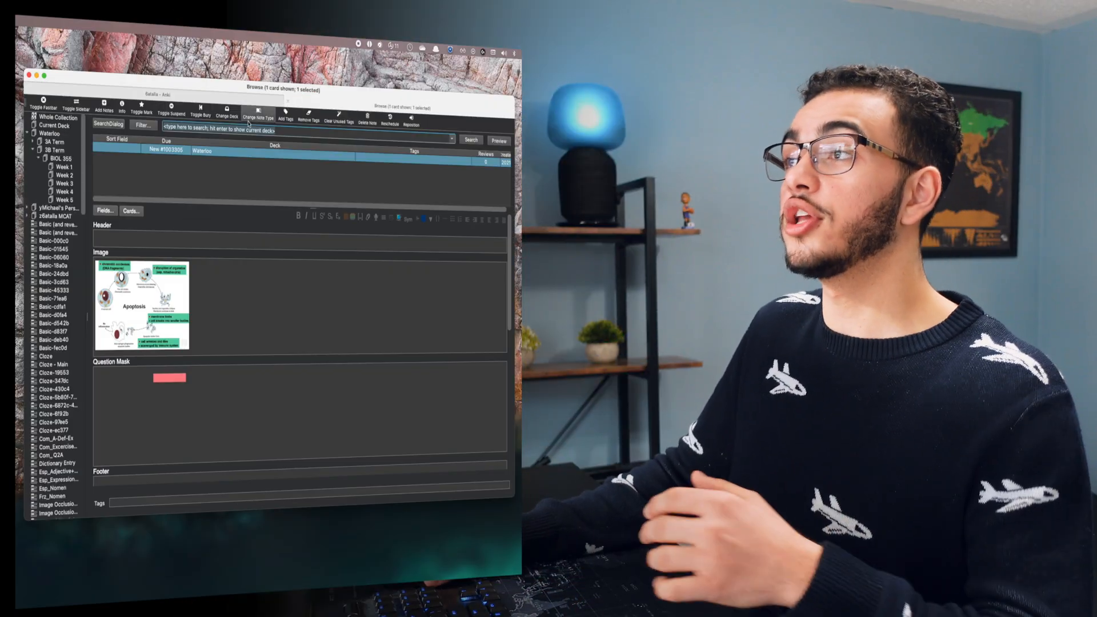
left_click(142, 125)
type("prop:due=")
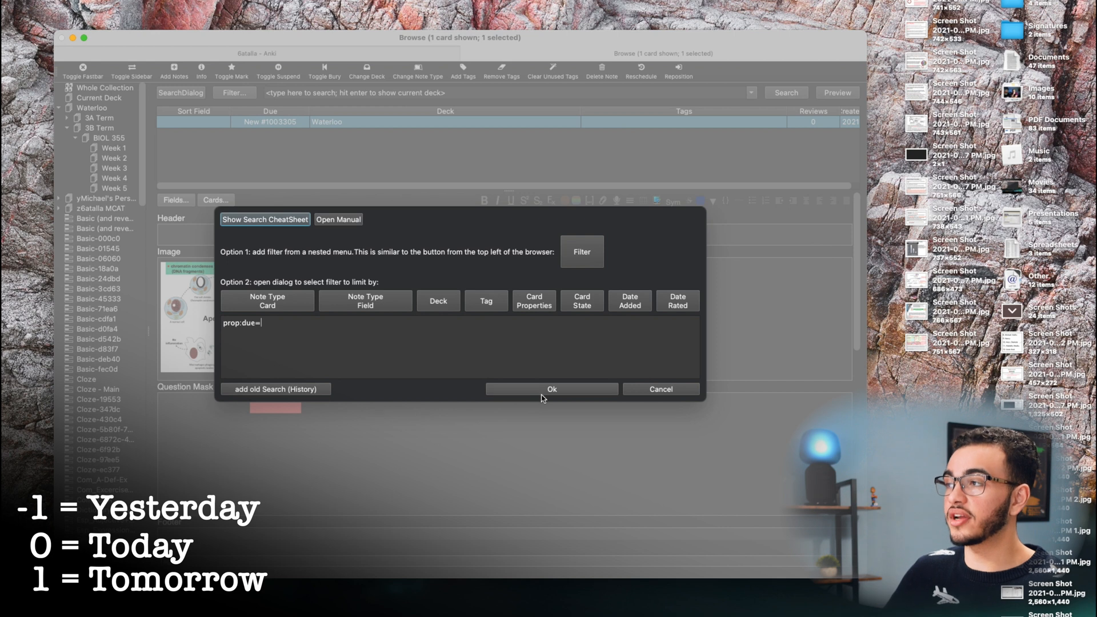
left_click(551, 389)
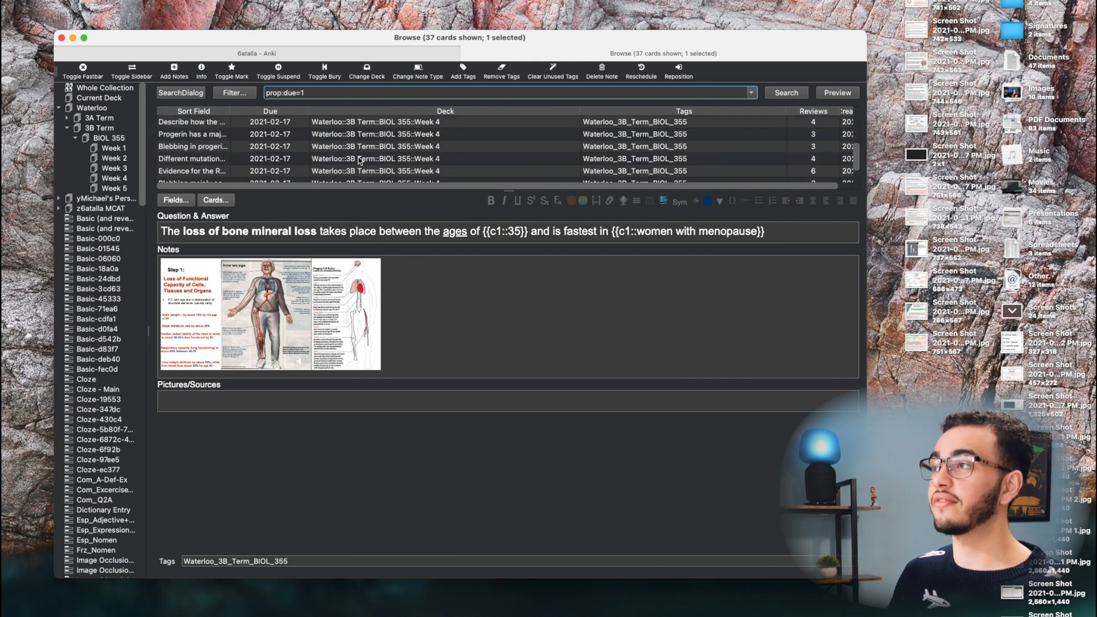
left_click(193, 126)
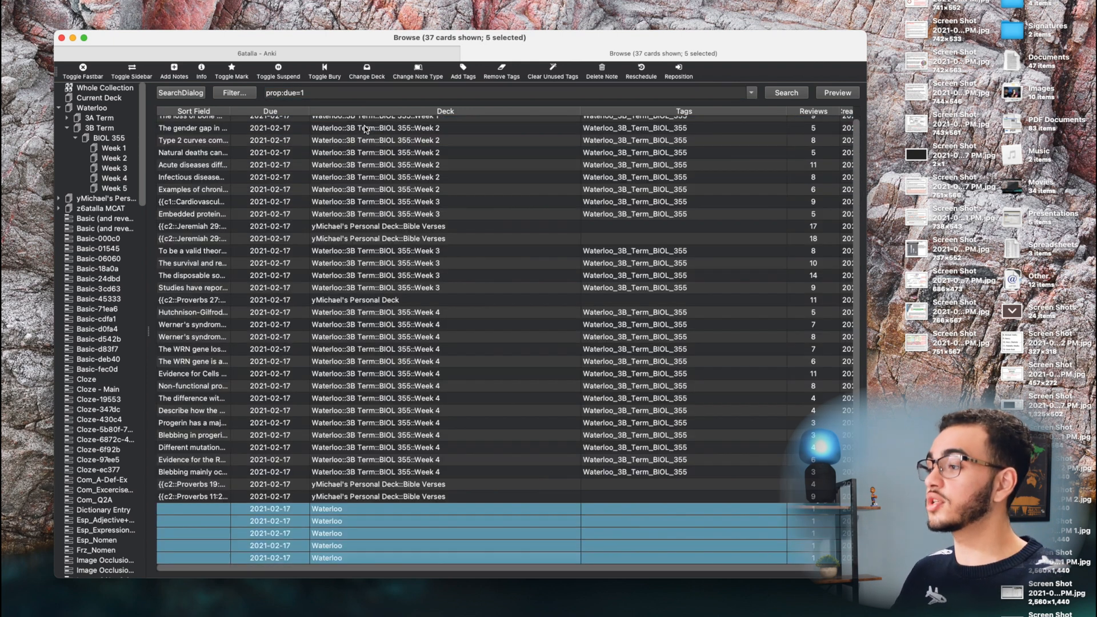
left_click(600, 76)
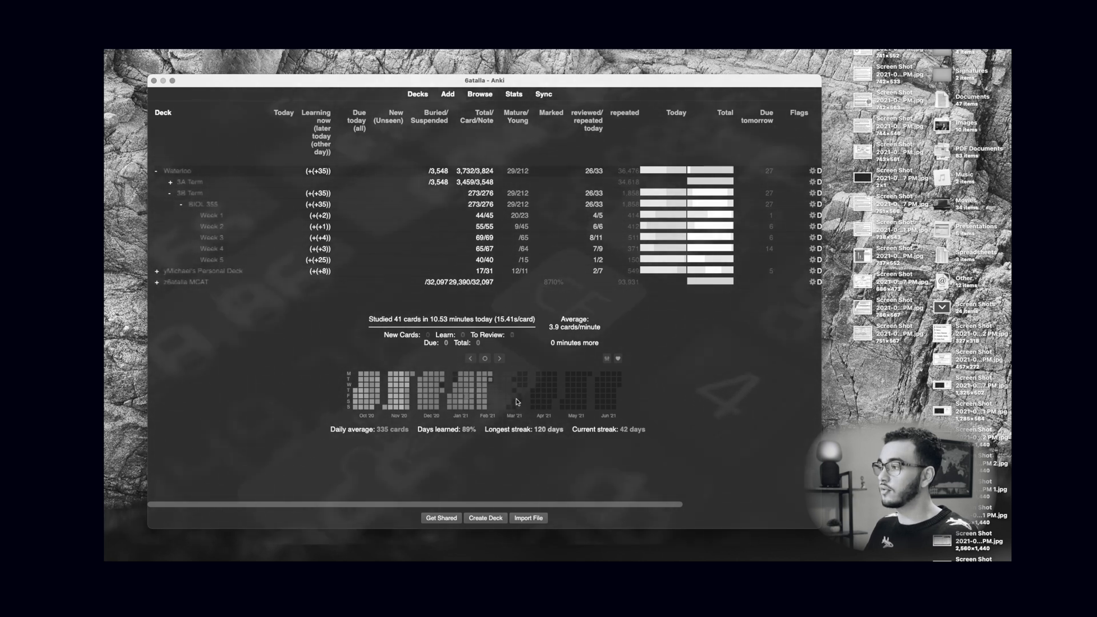
Add prop:ivl>=10 to the prop:due=1 search and right-click the four matching cards.
left_click(480, 94)
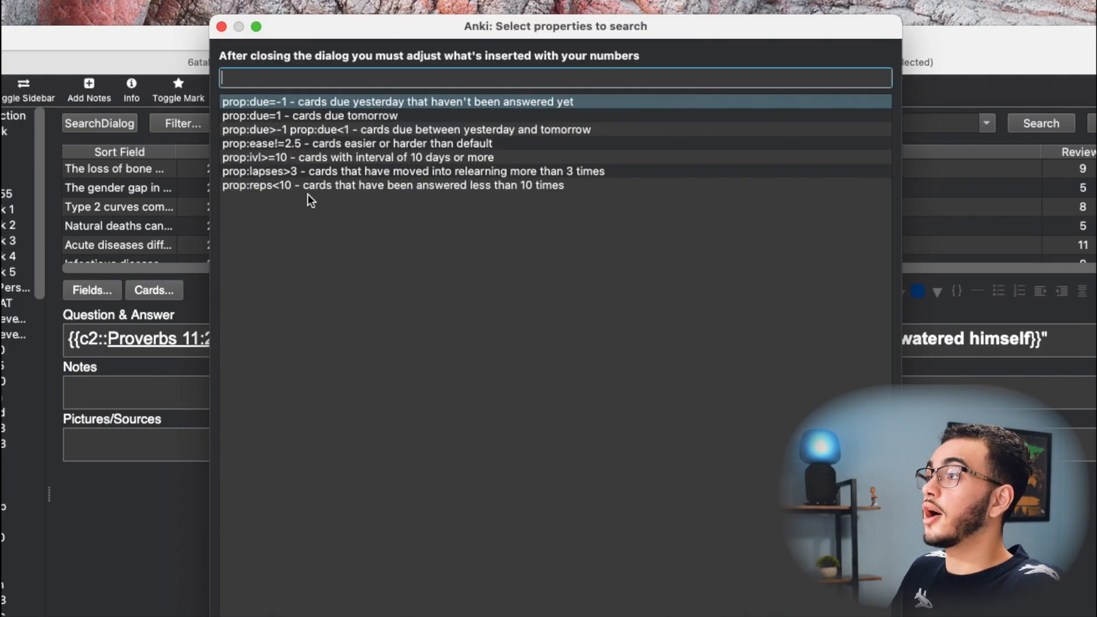
mouse_move(298, 162)
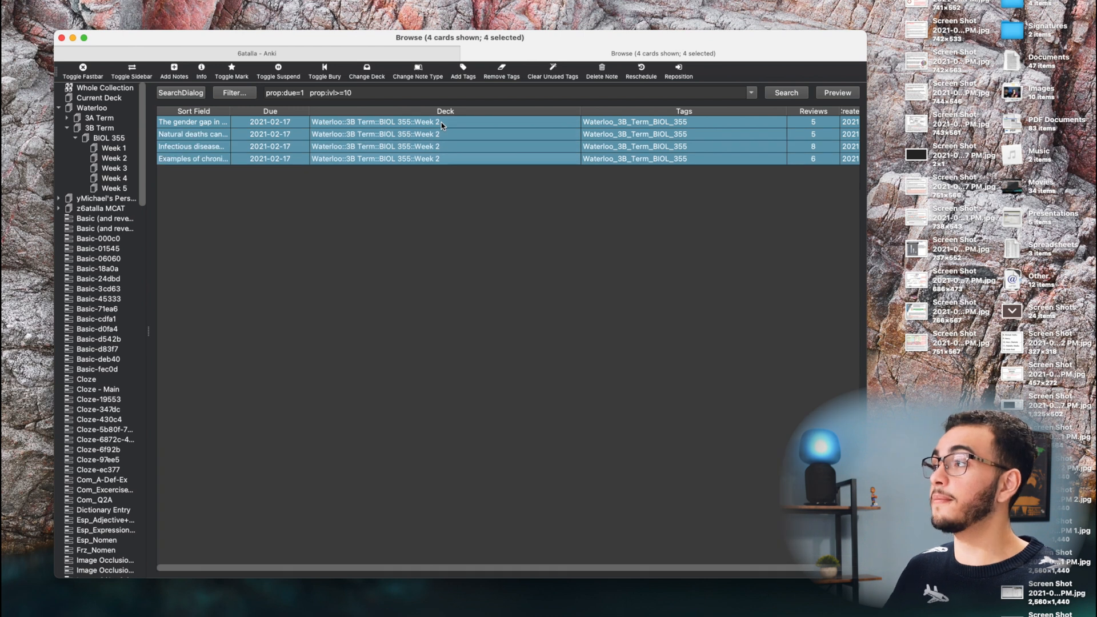
right_click(442, 126)
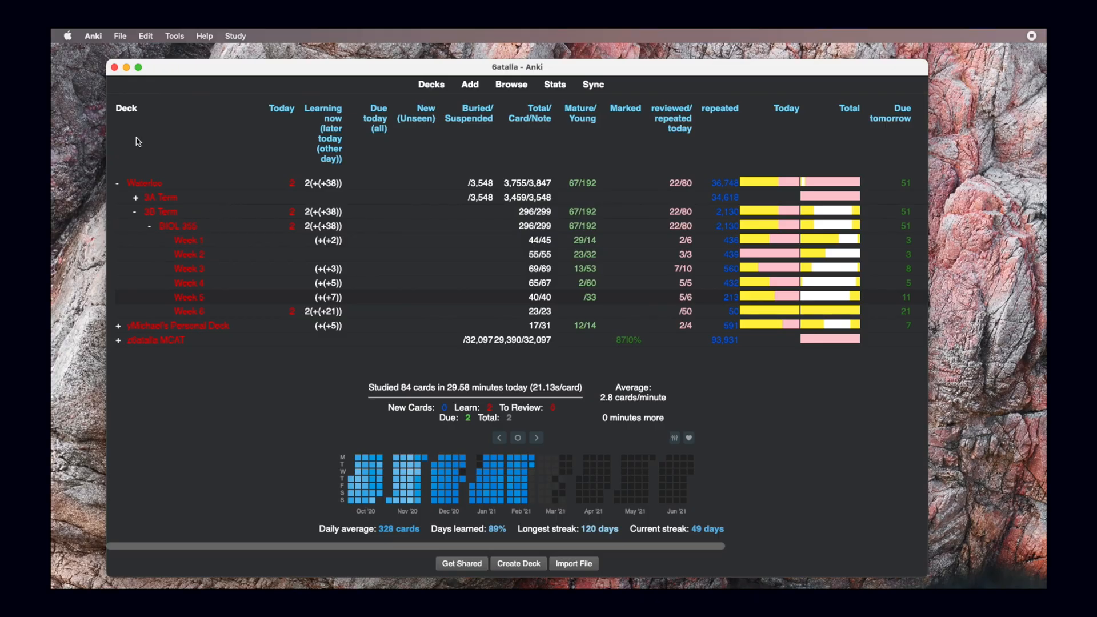
mouse_move(173, 145)
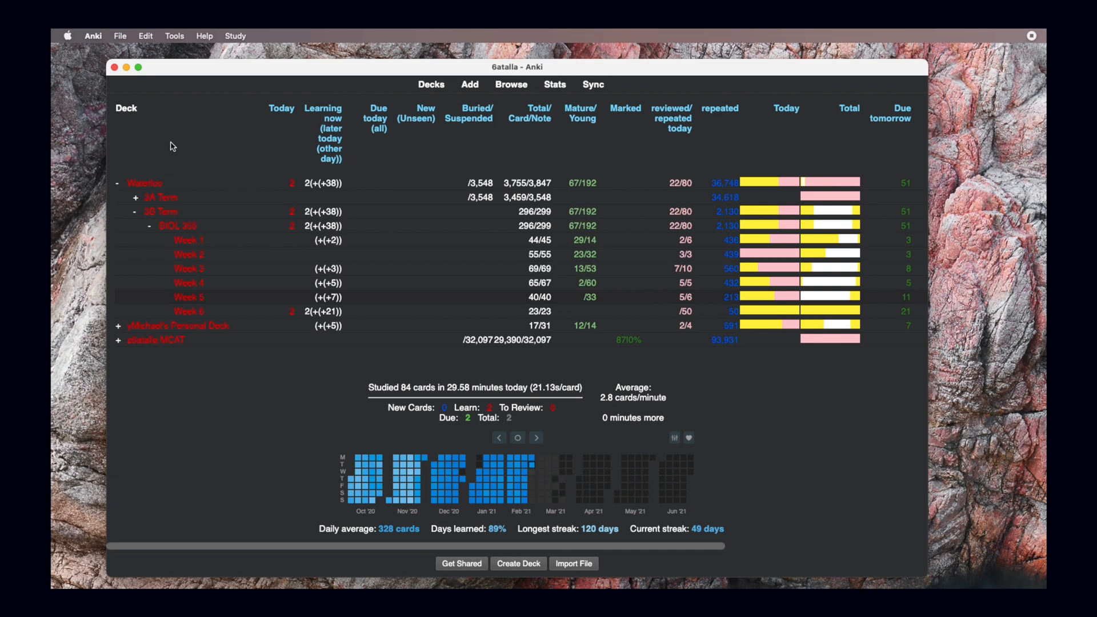
Select ReMemorize Rescheduler in the Add-ons manager to view its configuration.
left_click(174, 36)
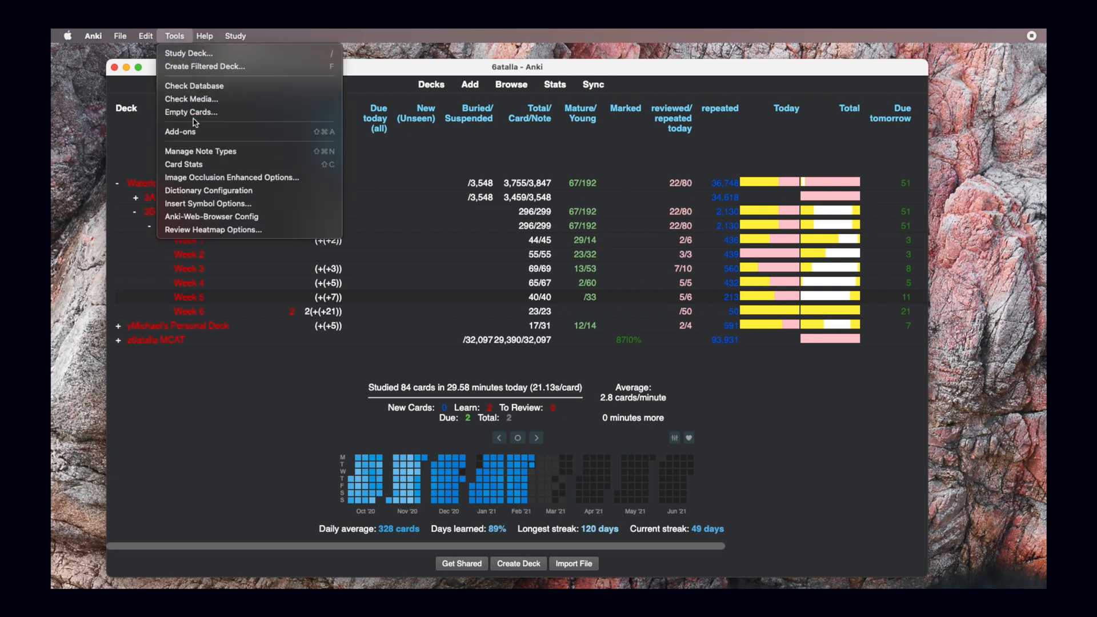
left_click(180, 131)
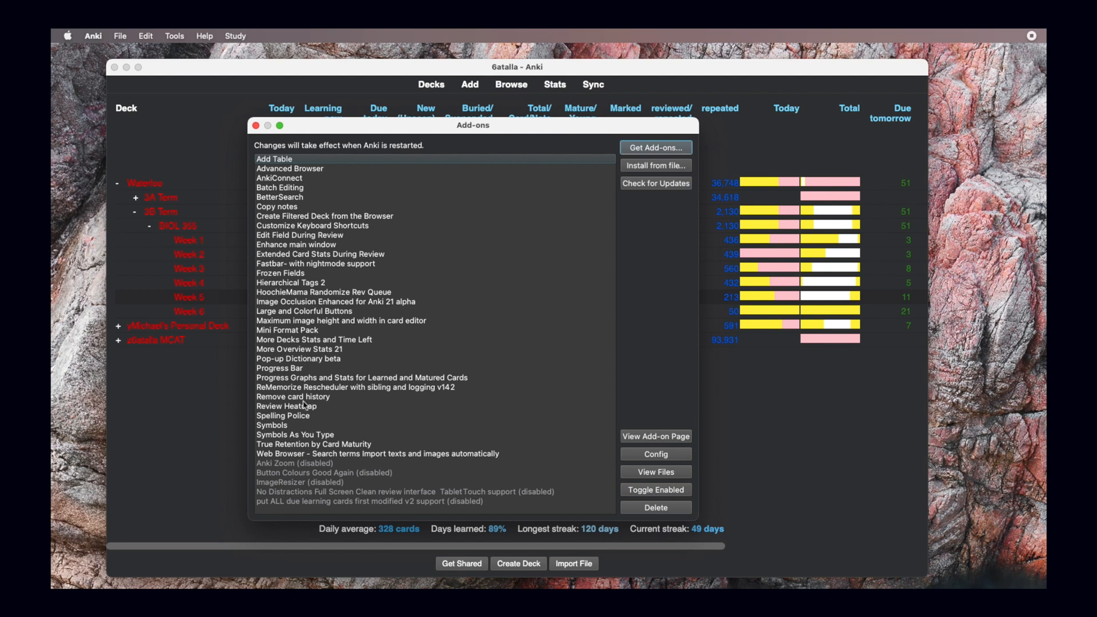
left_click(654, 455)
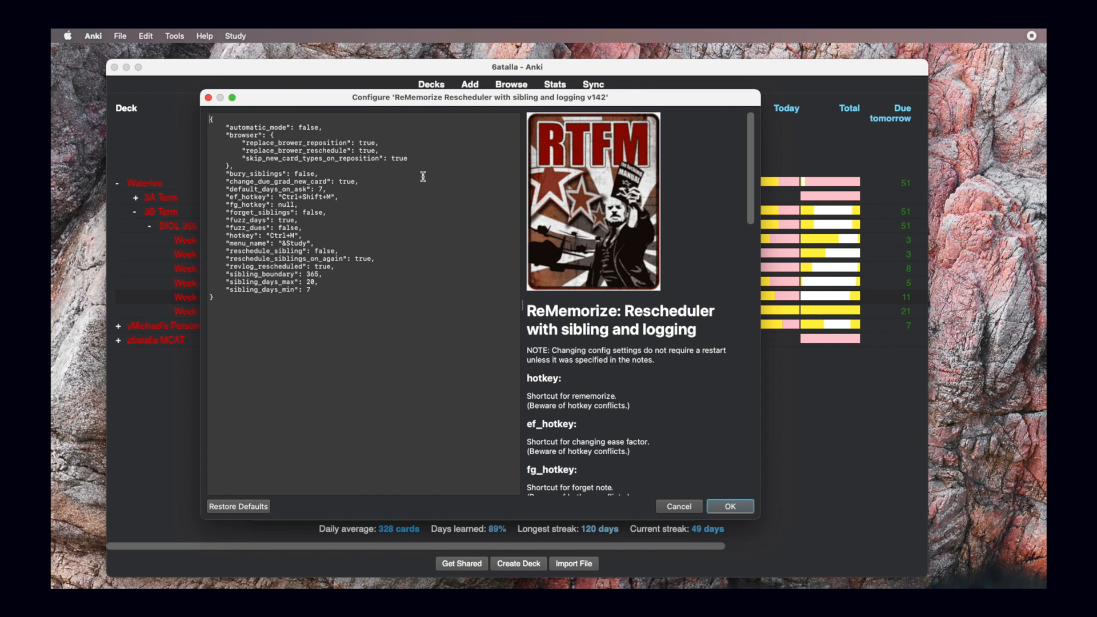
mouse_move(685, 437)
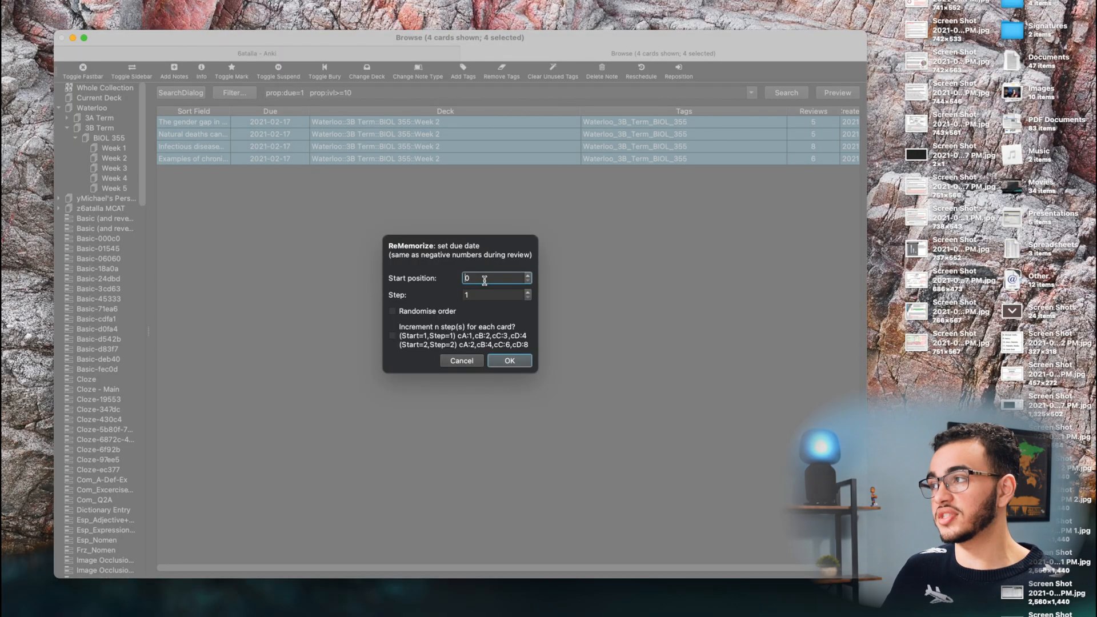
Enter start position 2 and a 4-day step in the ReMemorize set due date dialog.
type("0")
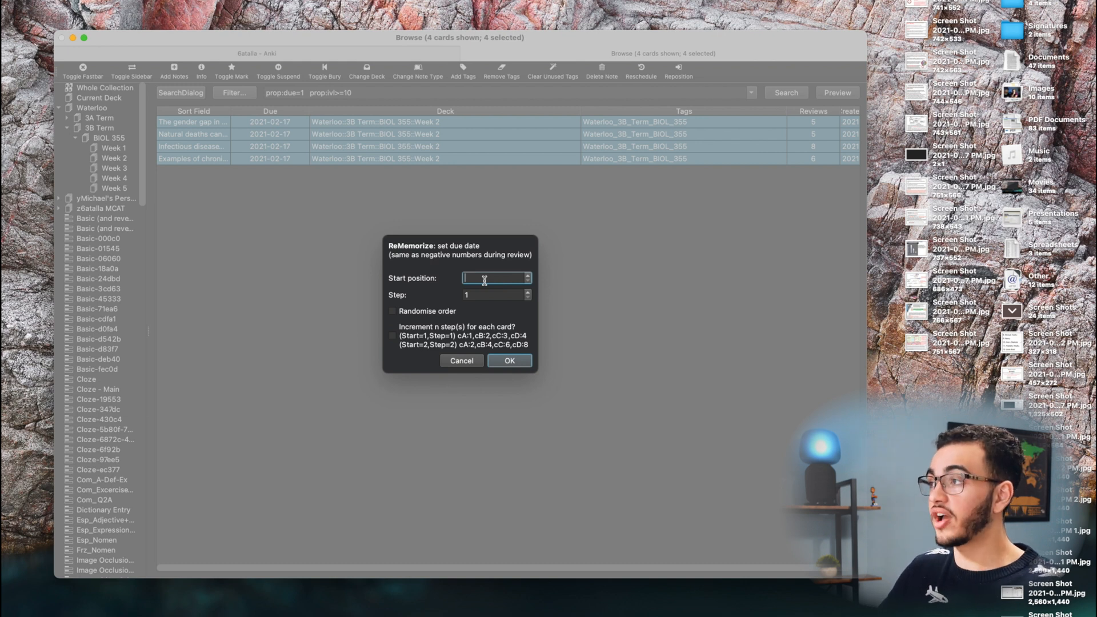
type("1")
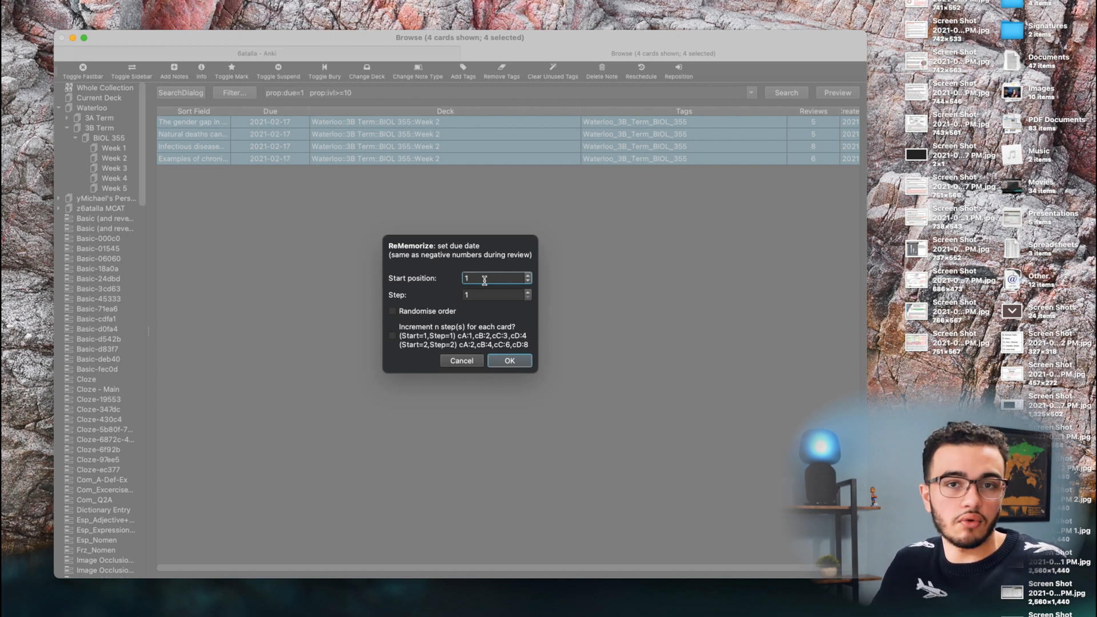
type("2")
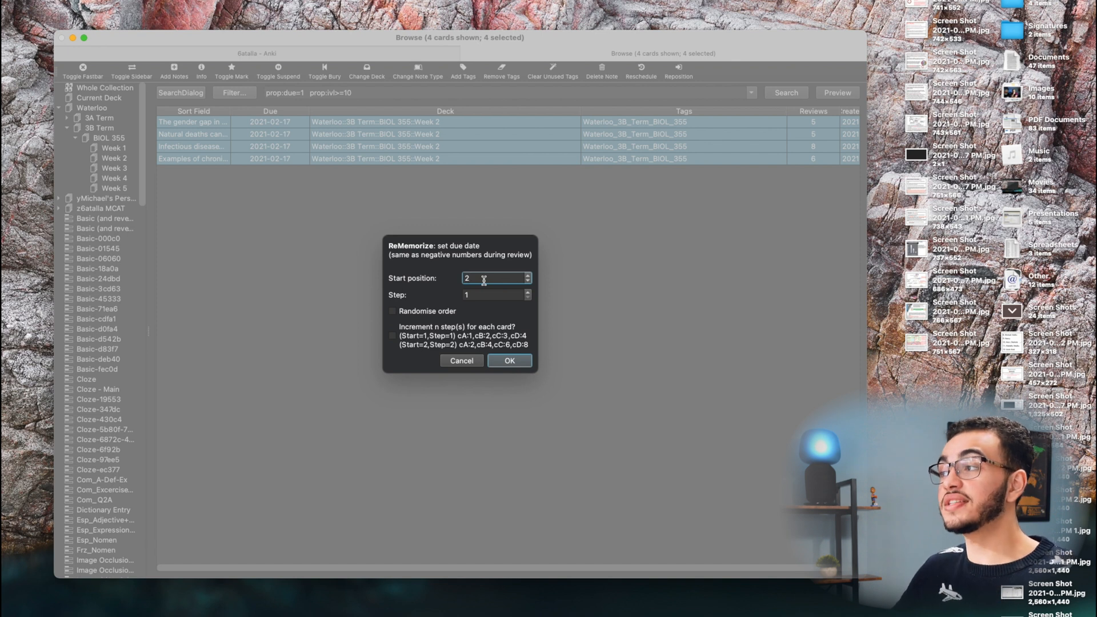
left_click(495, 294)
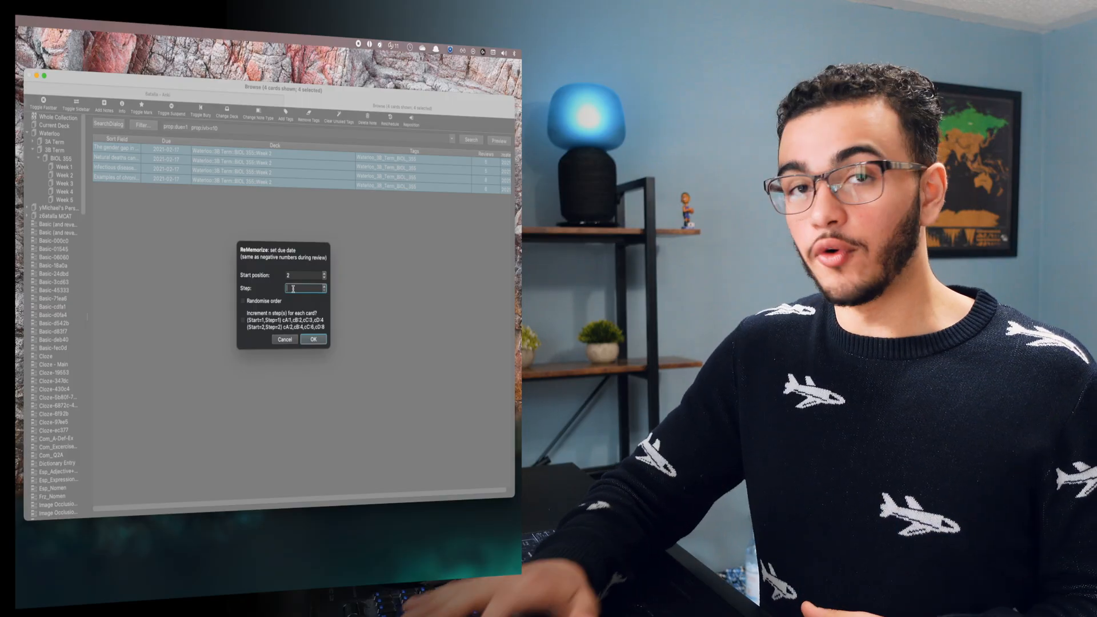
type("4")
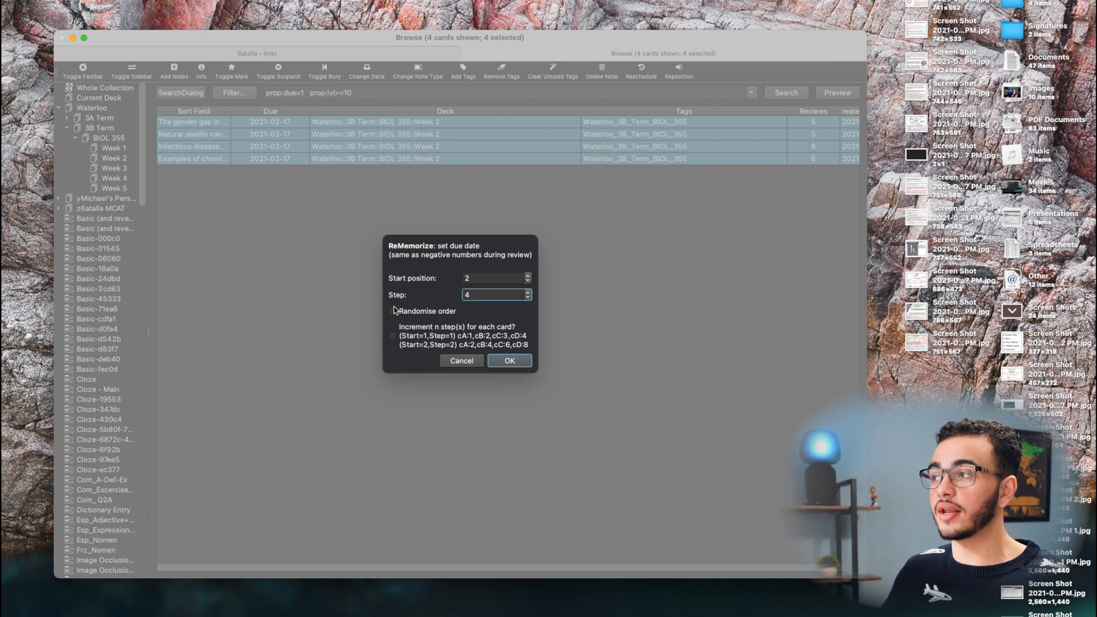
Enable randomised order, apply the new due dates, and return to the deck overview.
left_click(392, 311)
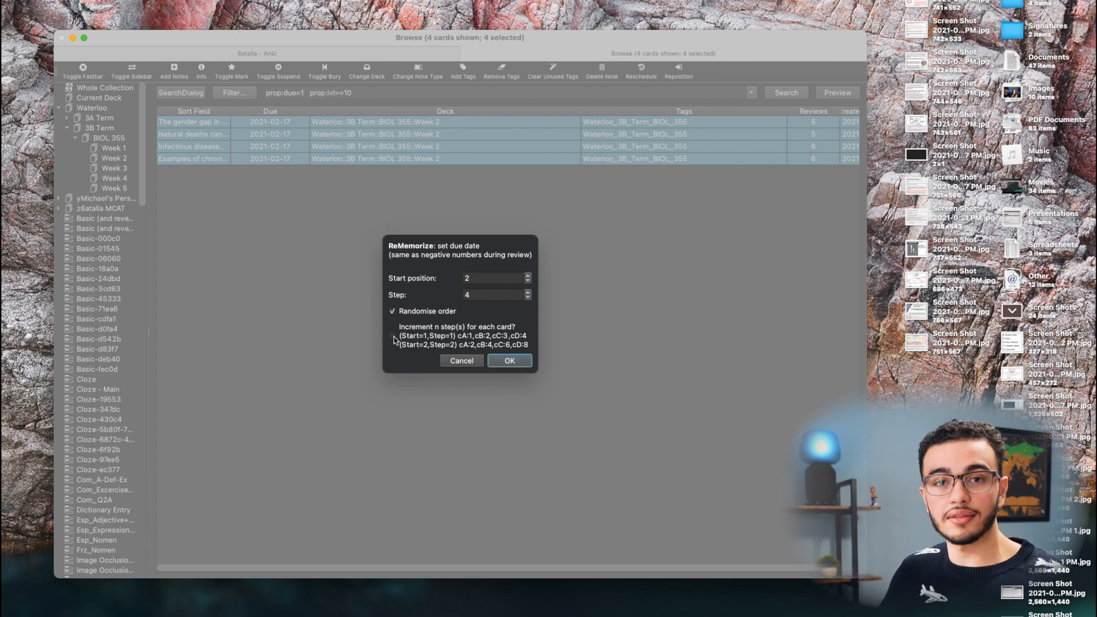
left_click(393, 336)
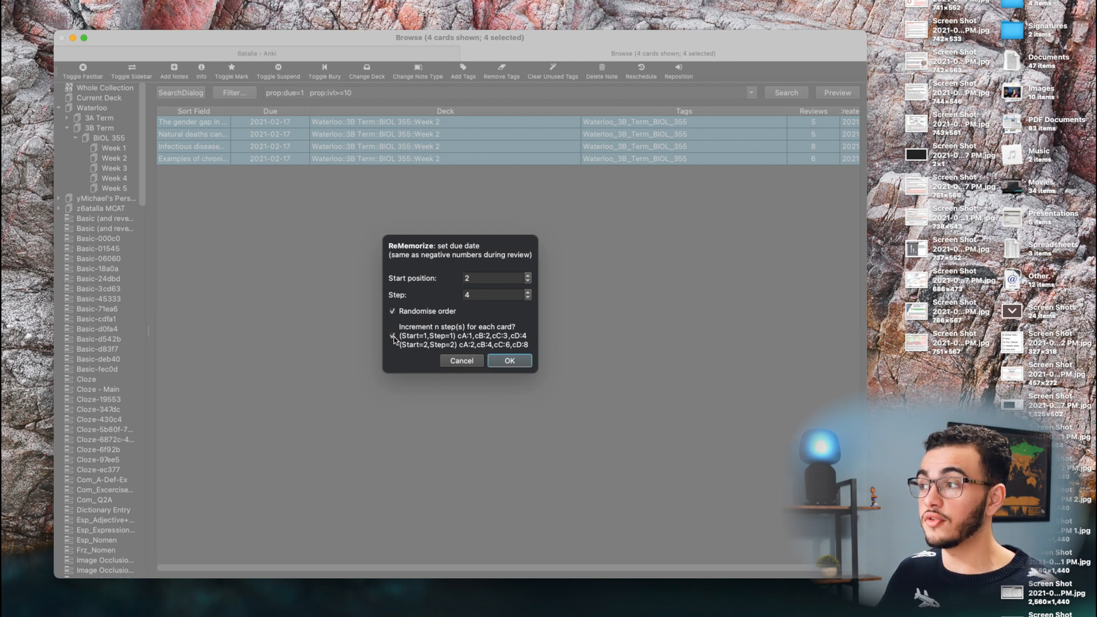
left_click(393, 337)
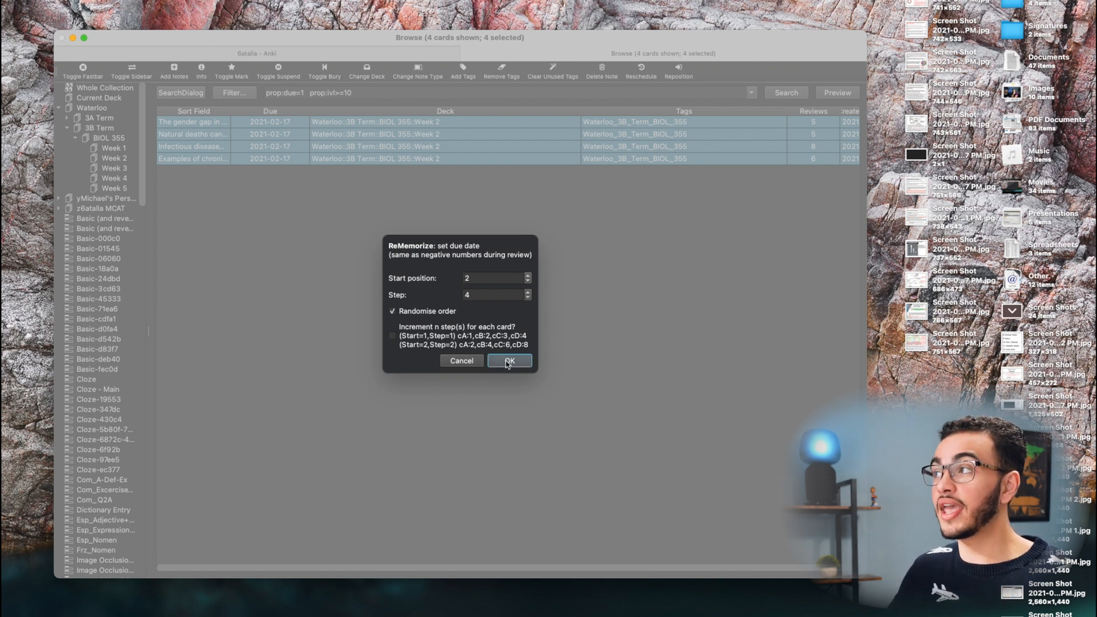
left_click(509, 360)
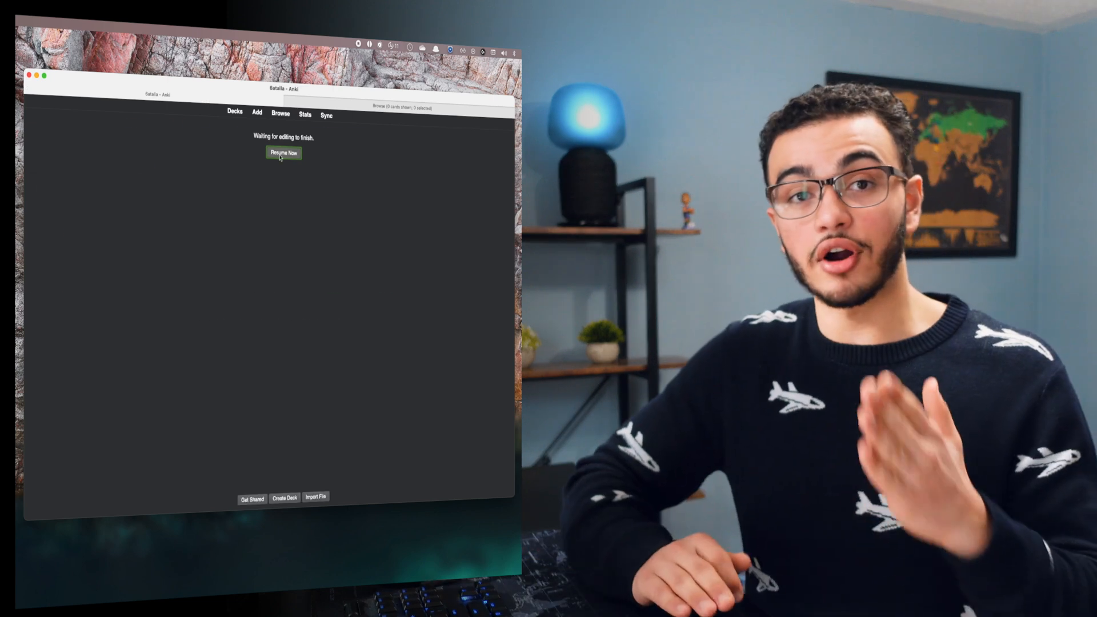
left_click(282, 153)
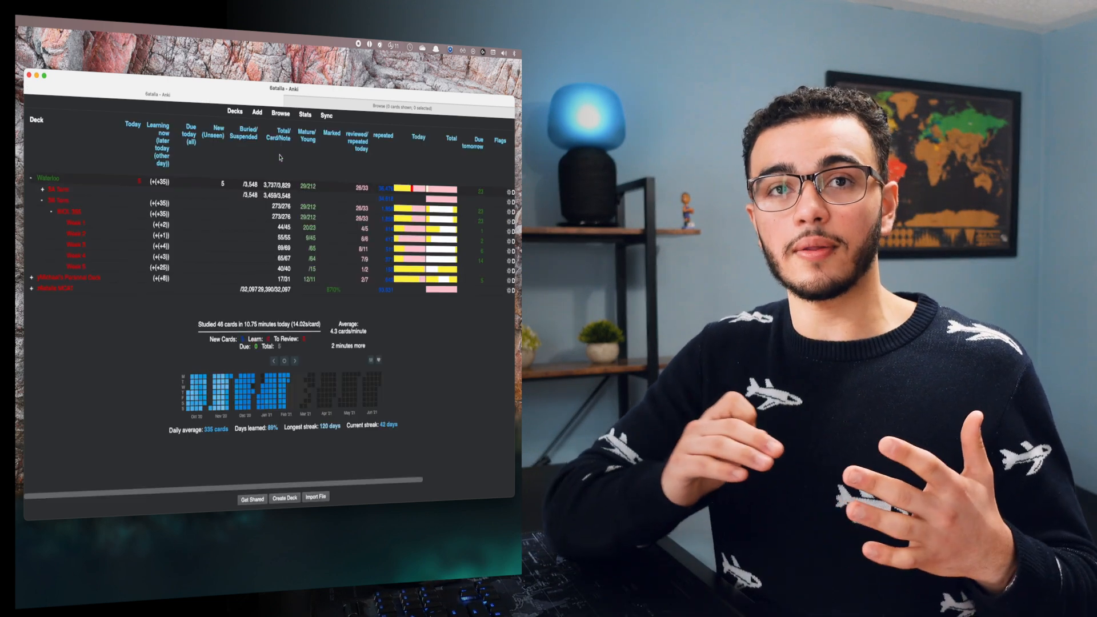